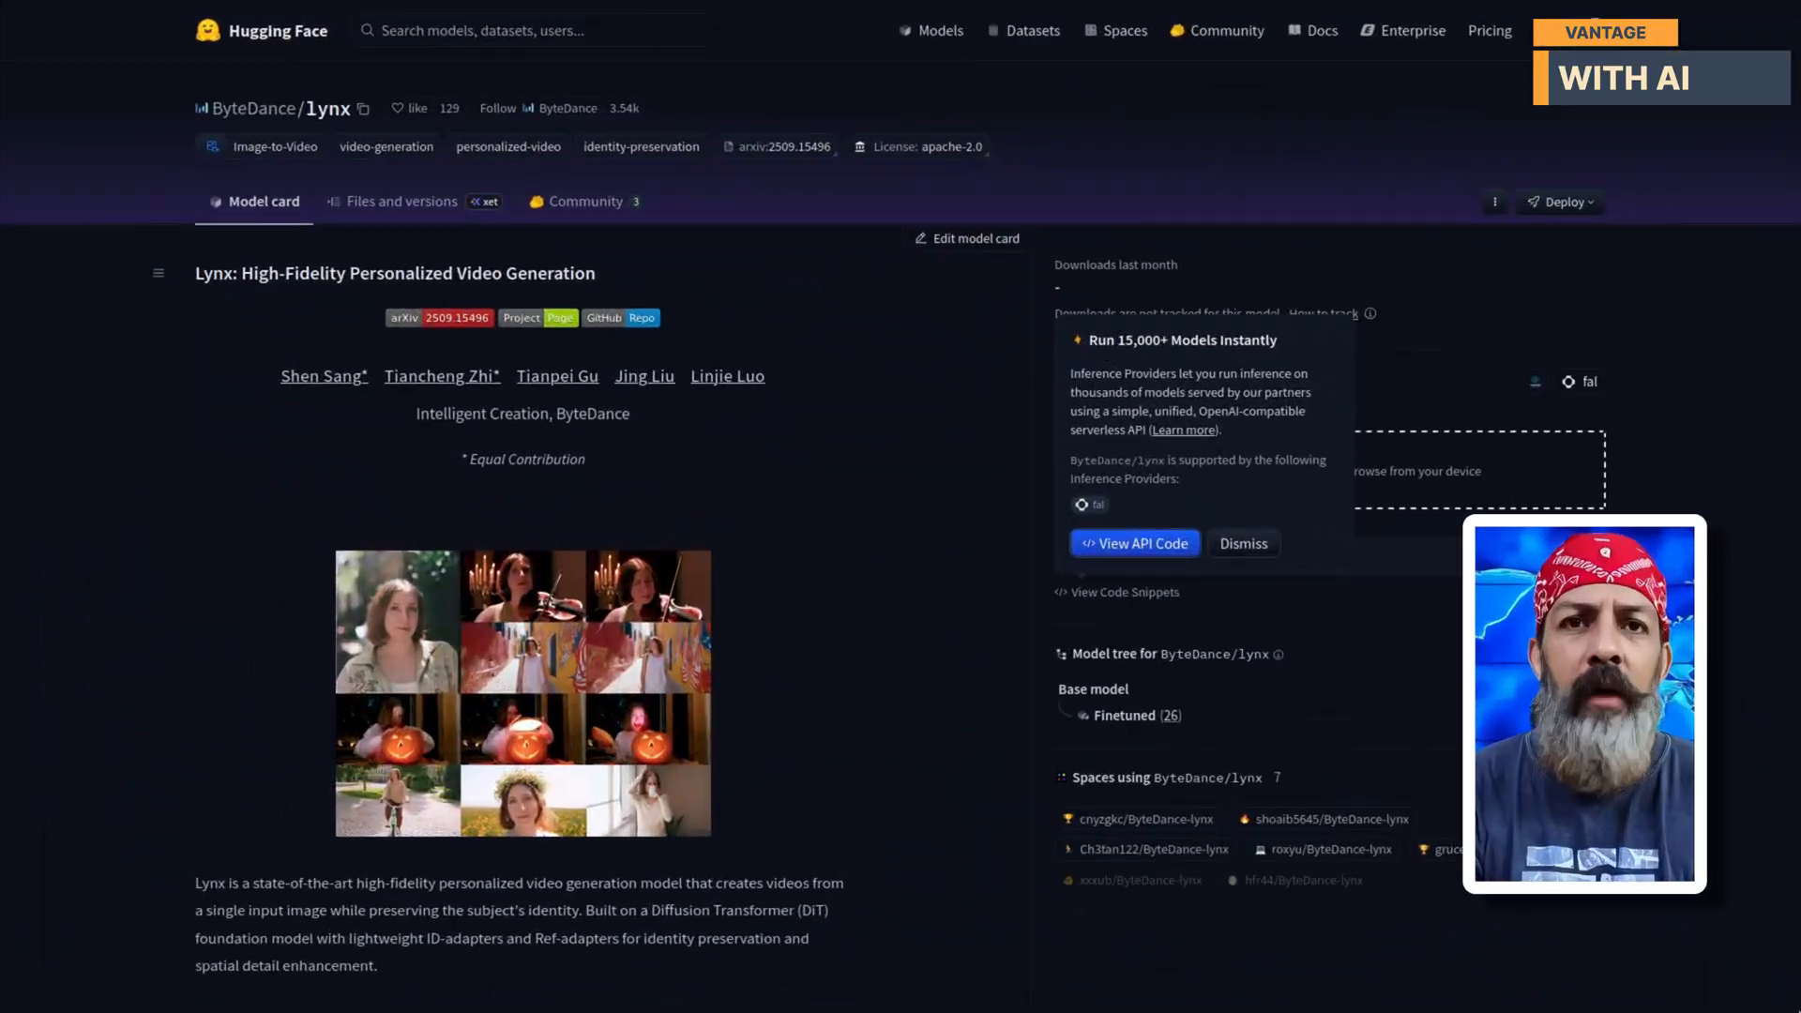
Browse the Lynx-GGUF full_ref folder of quantized GGUF models, then return to the repository root.
scroll(down, 3)
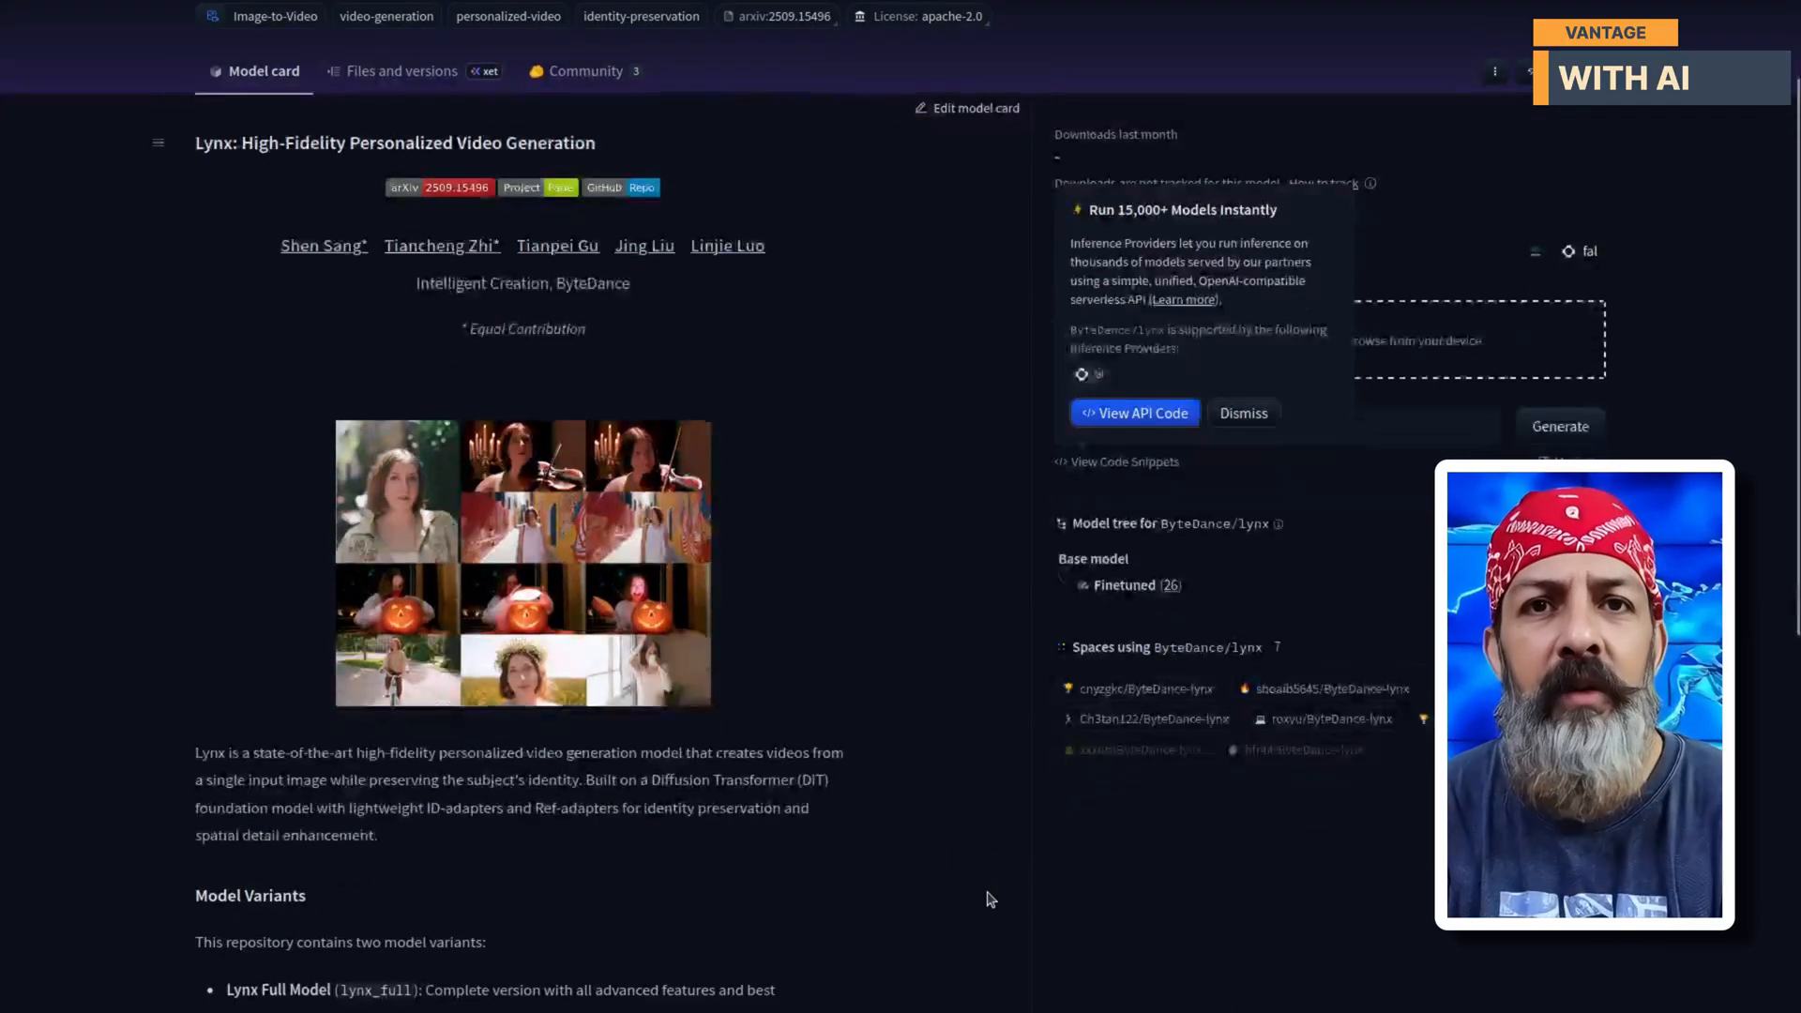
scroll(down, 3)
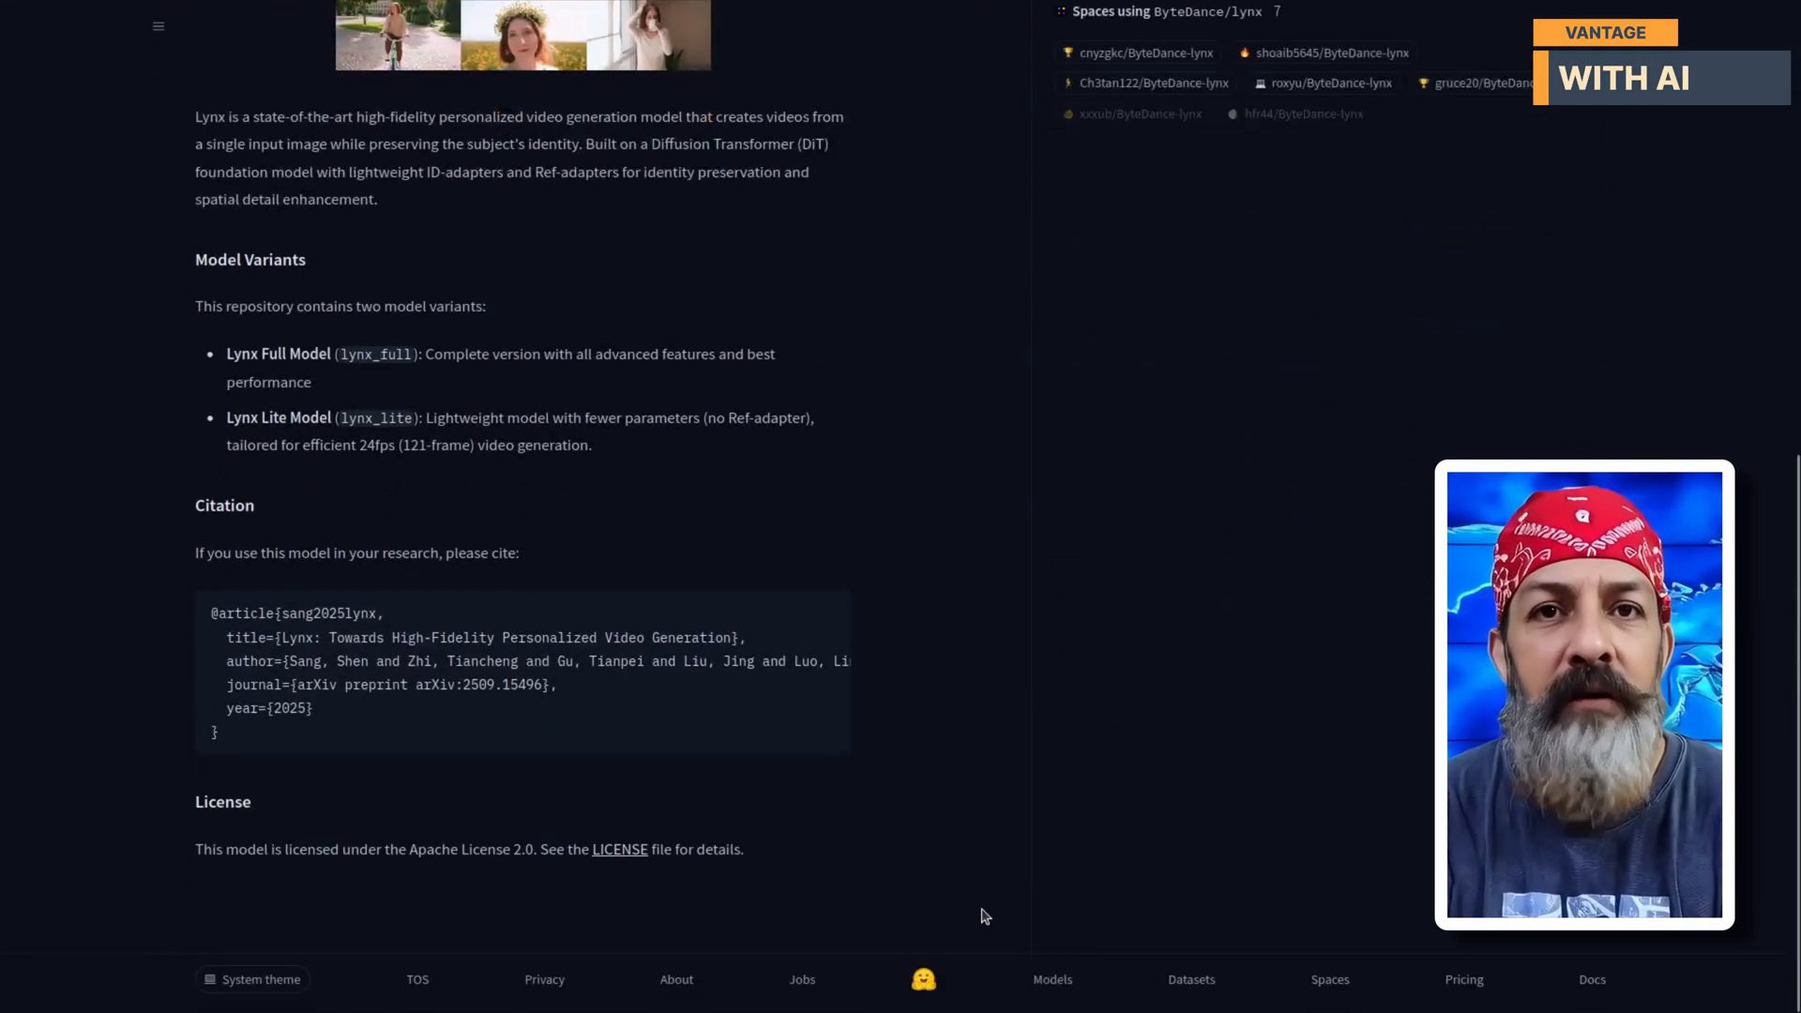
scroll(up, 3)
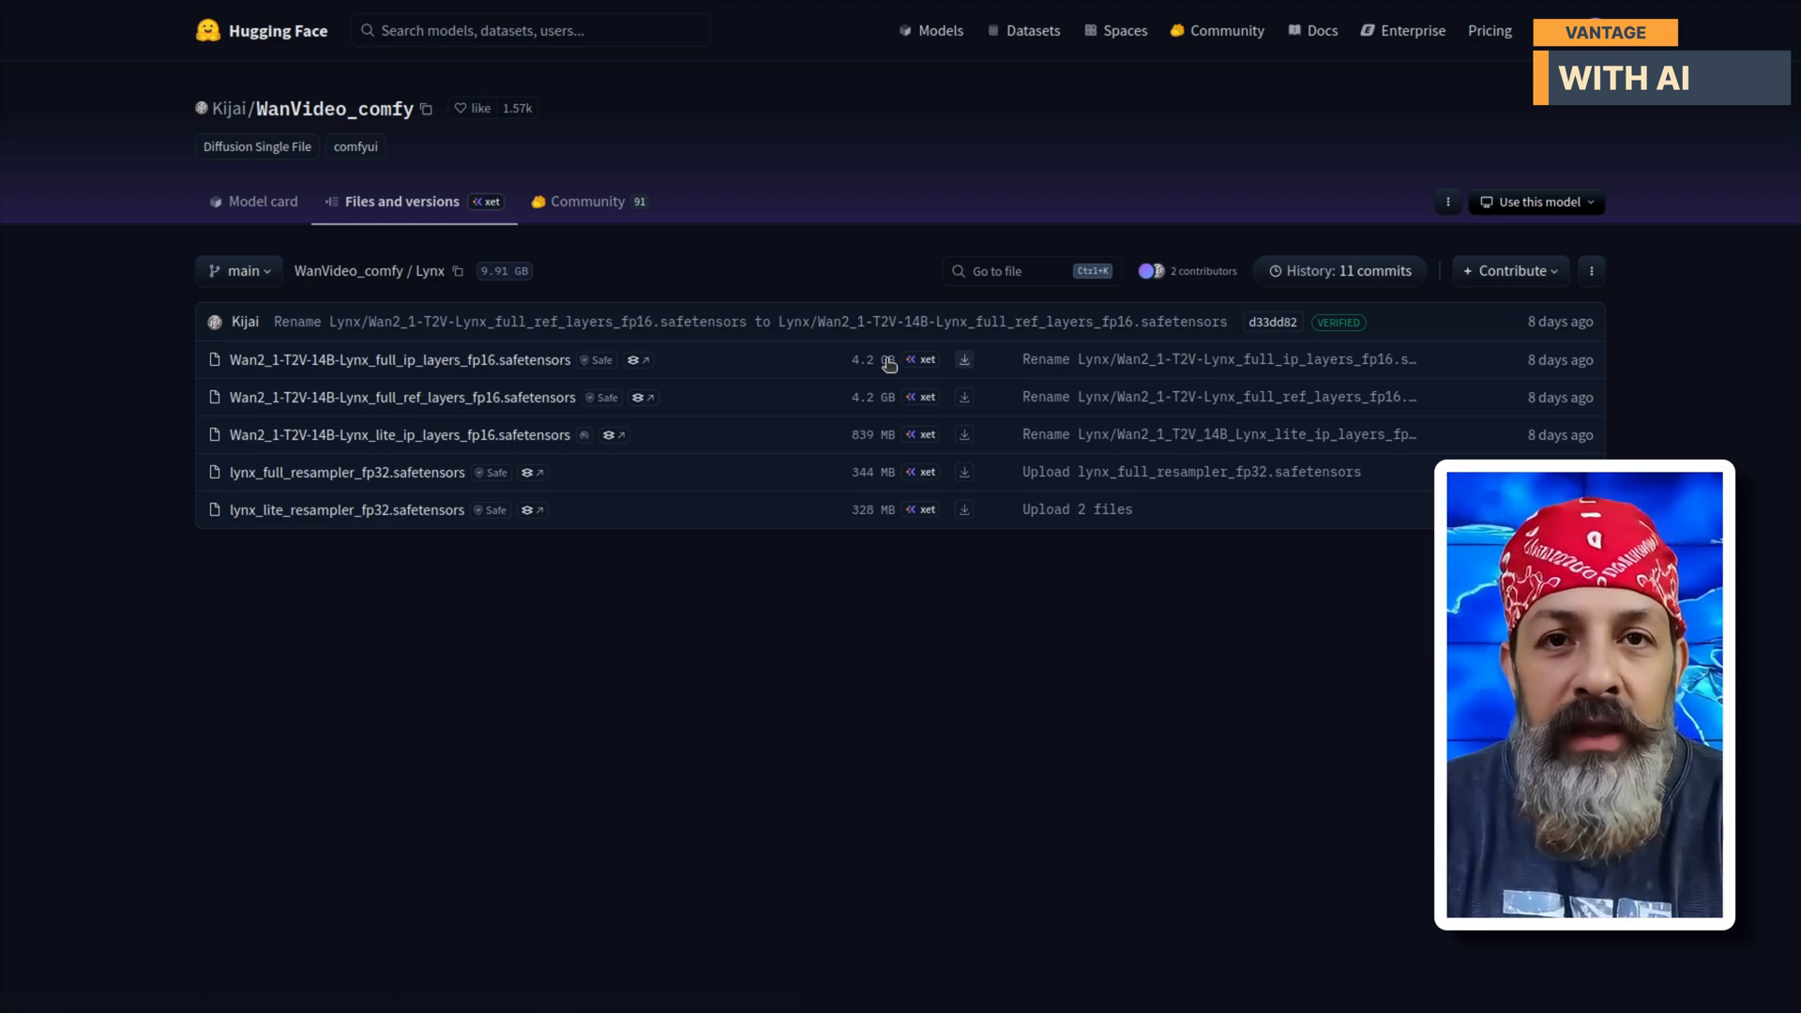
mouse_move(869, 440)
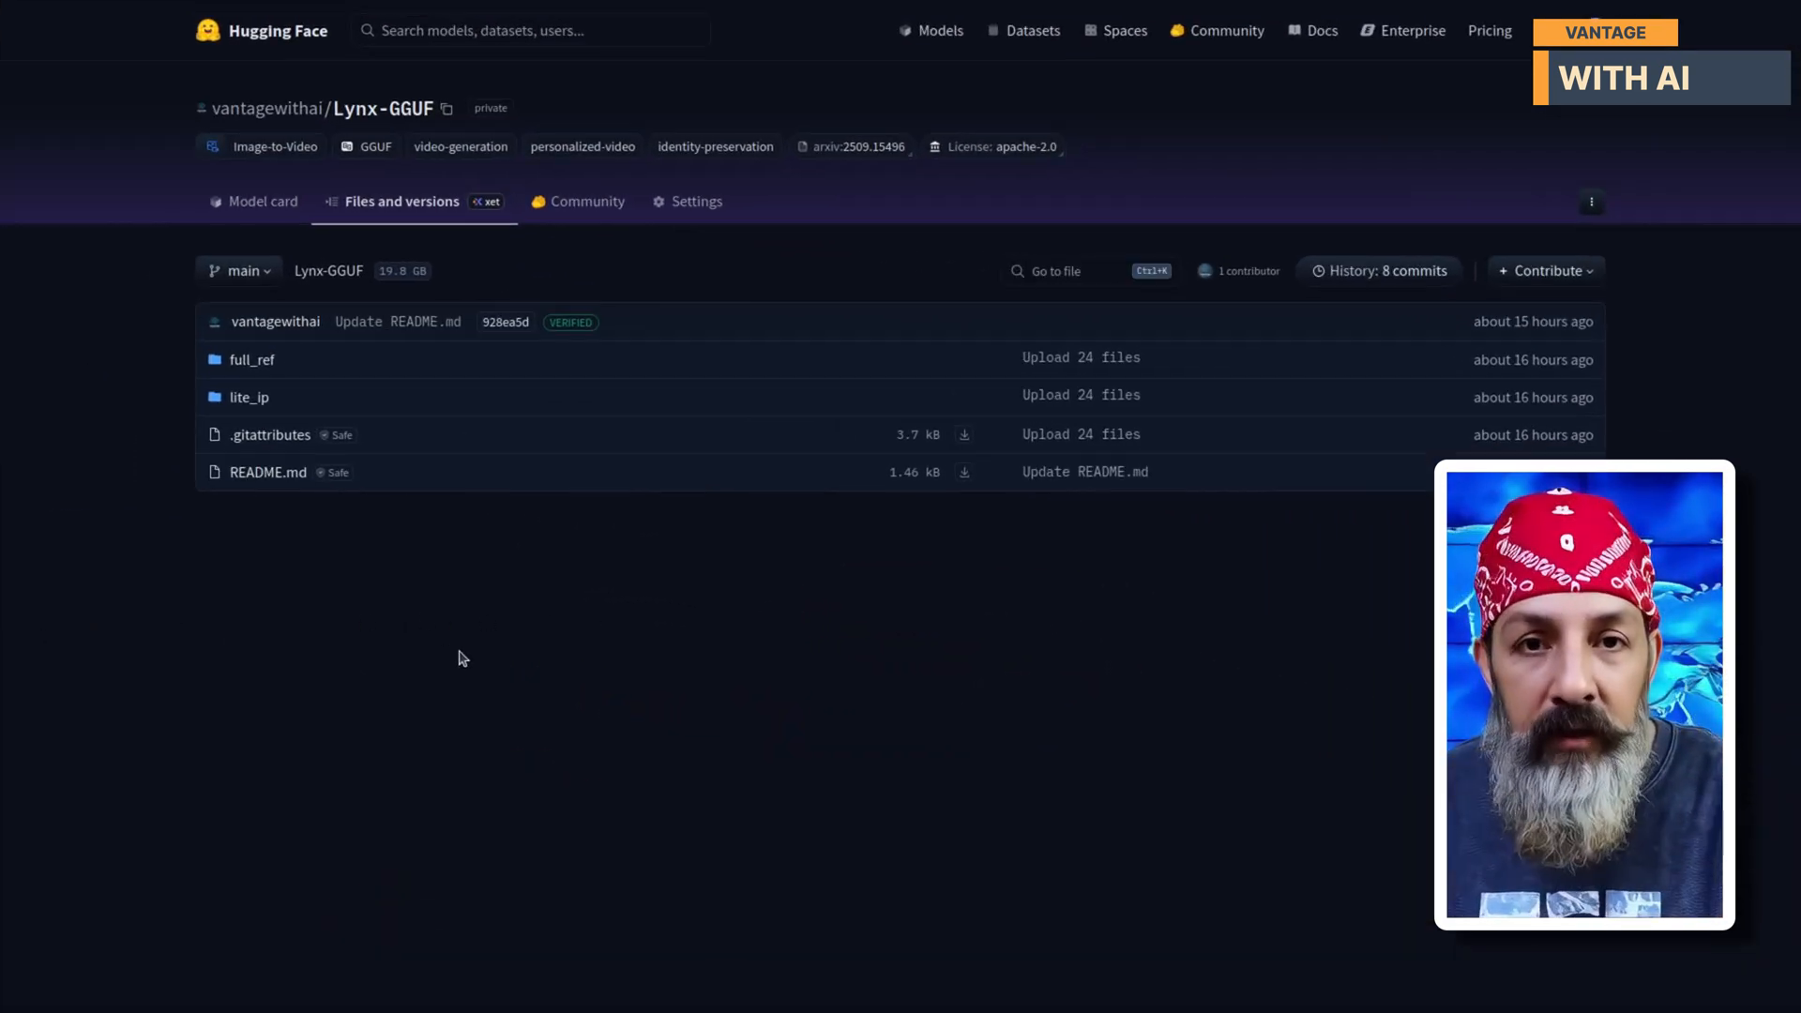
mouse_move(251, 358)
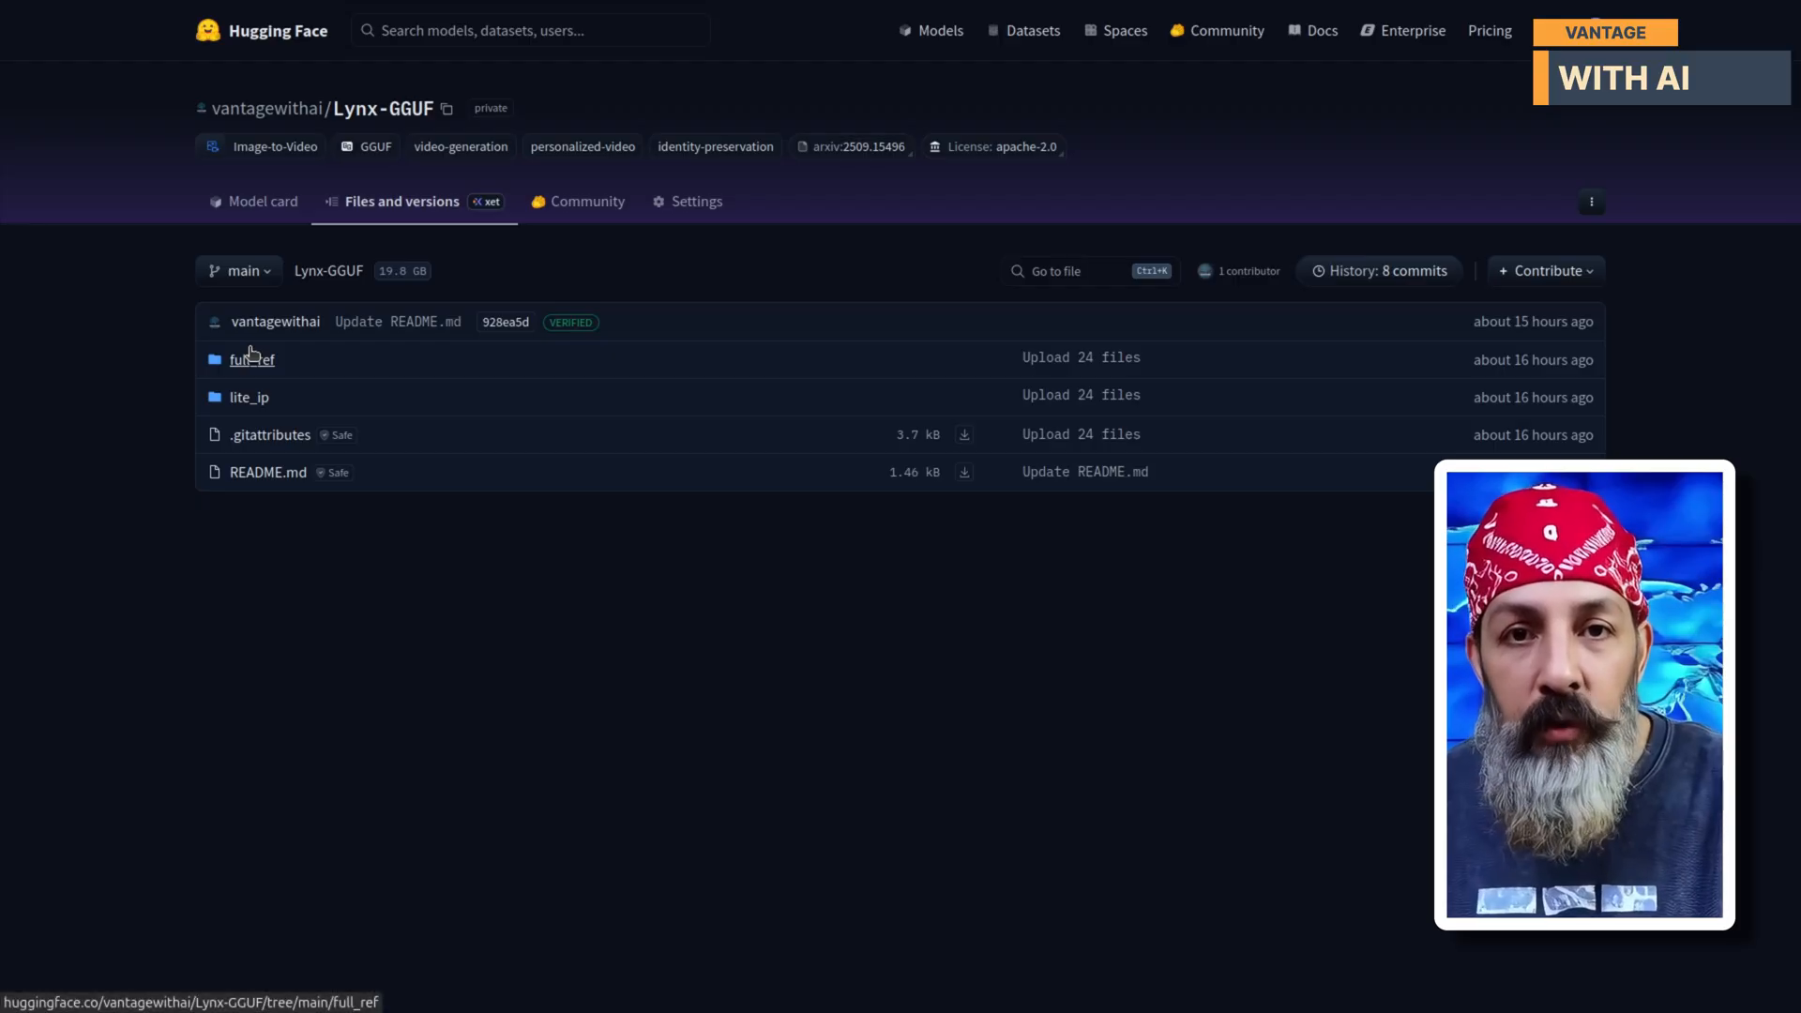
mouse_move(250, 398)
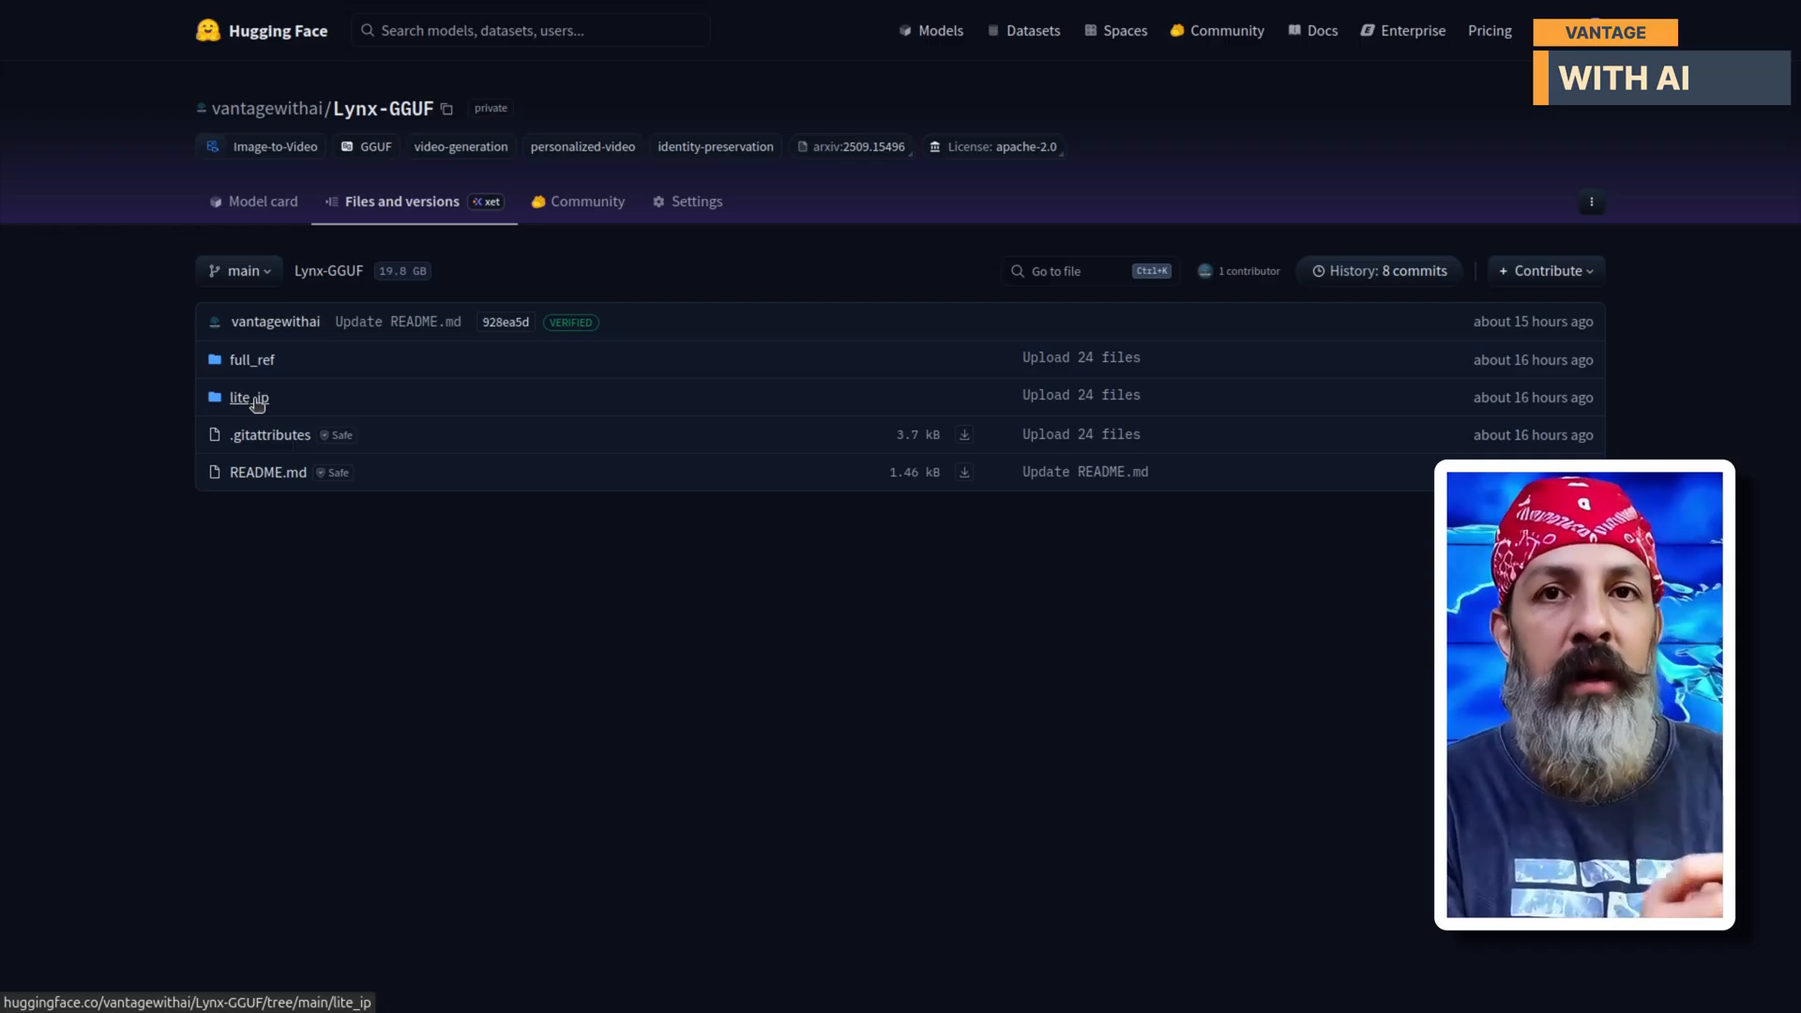
mouse_move(251, 359)
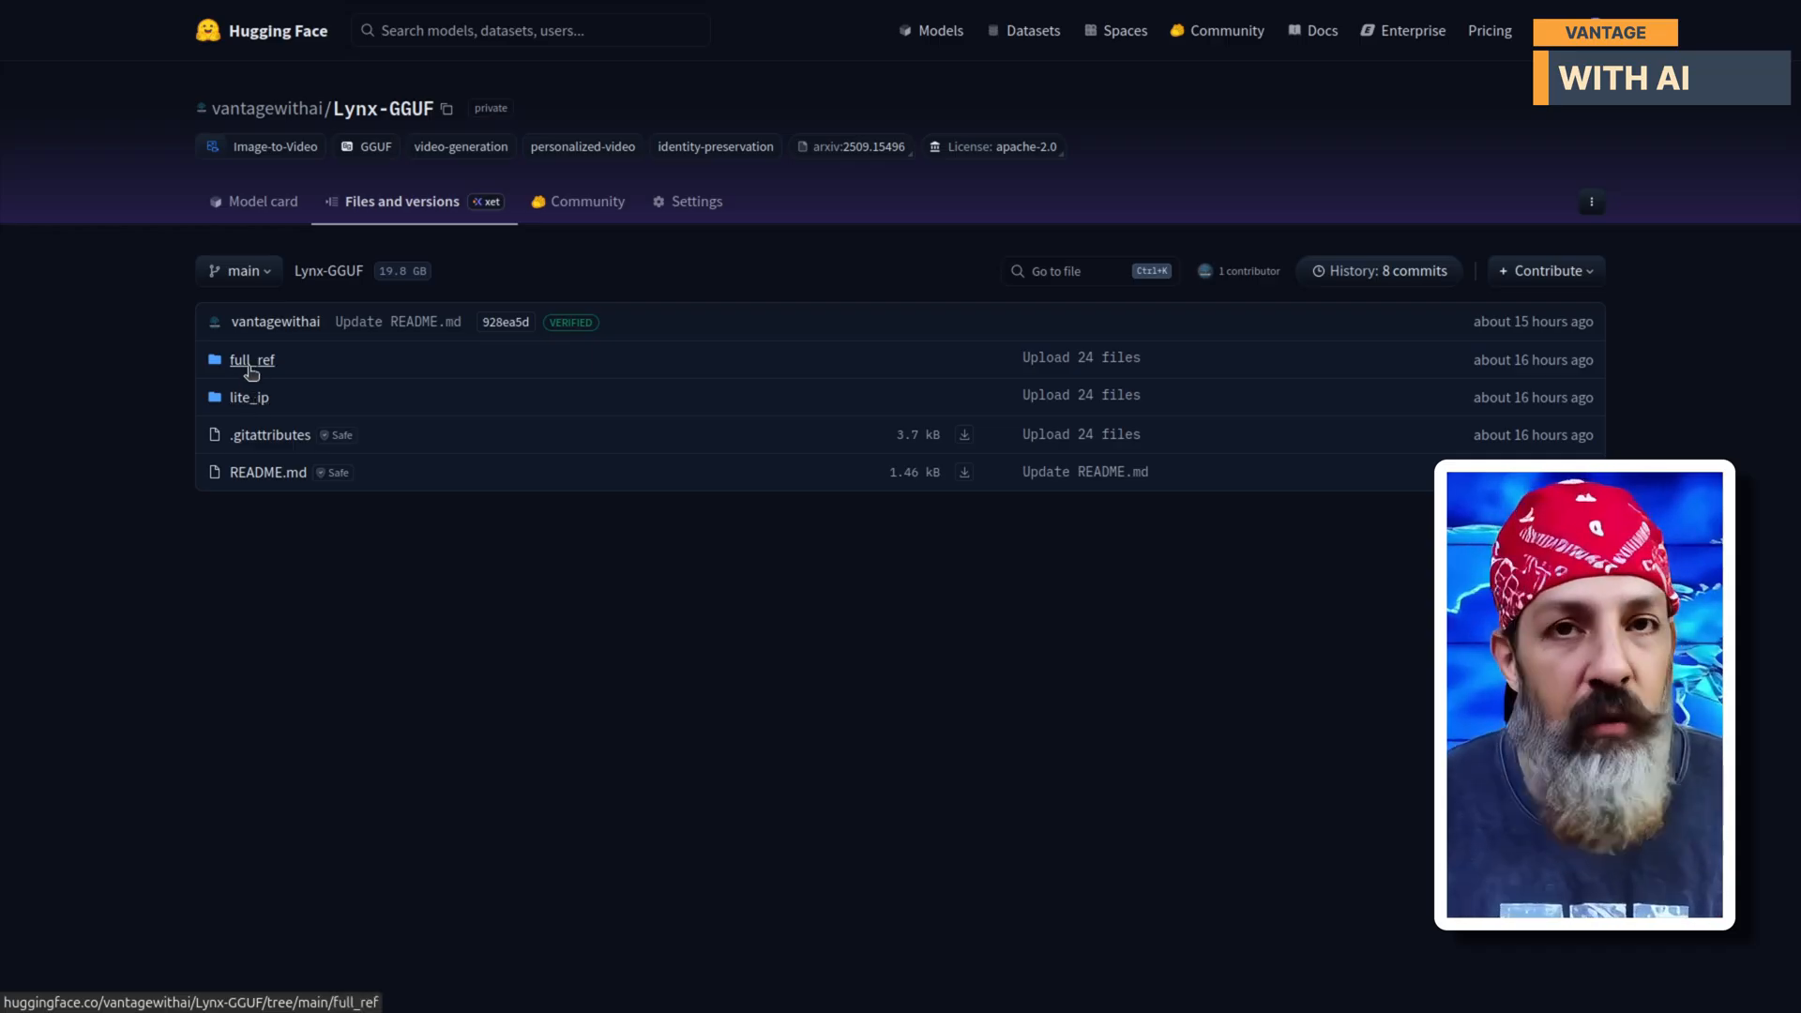
click(251, 360)
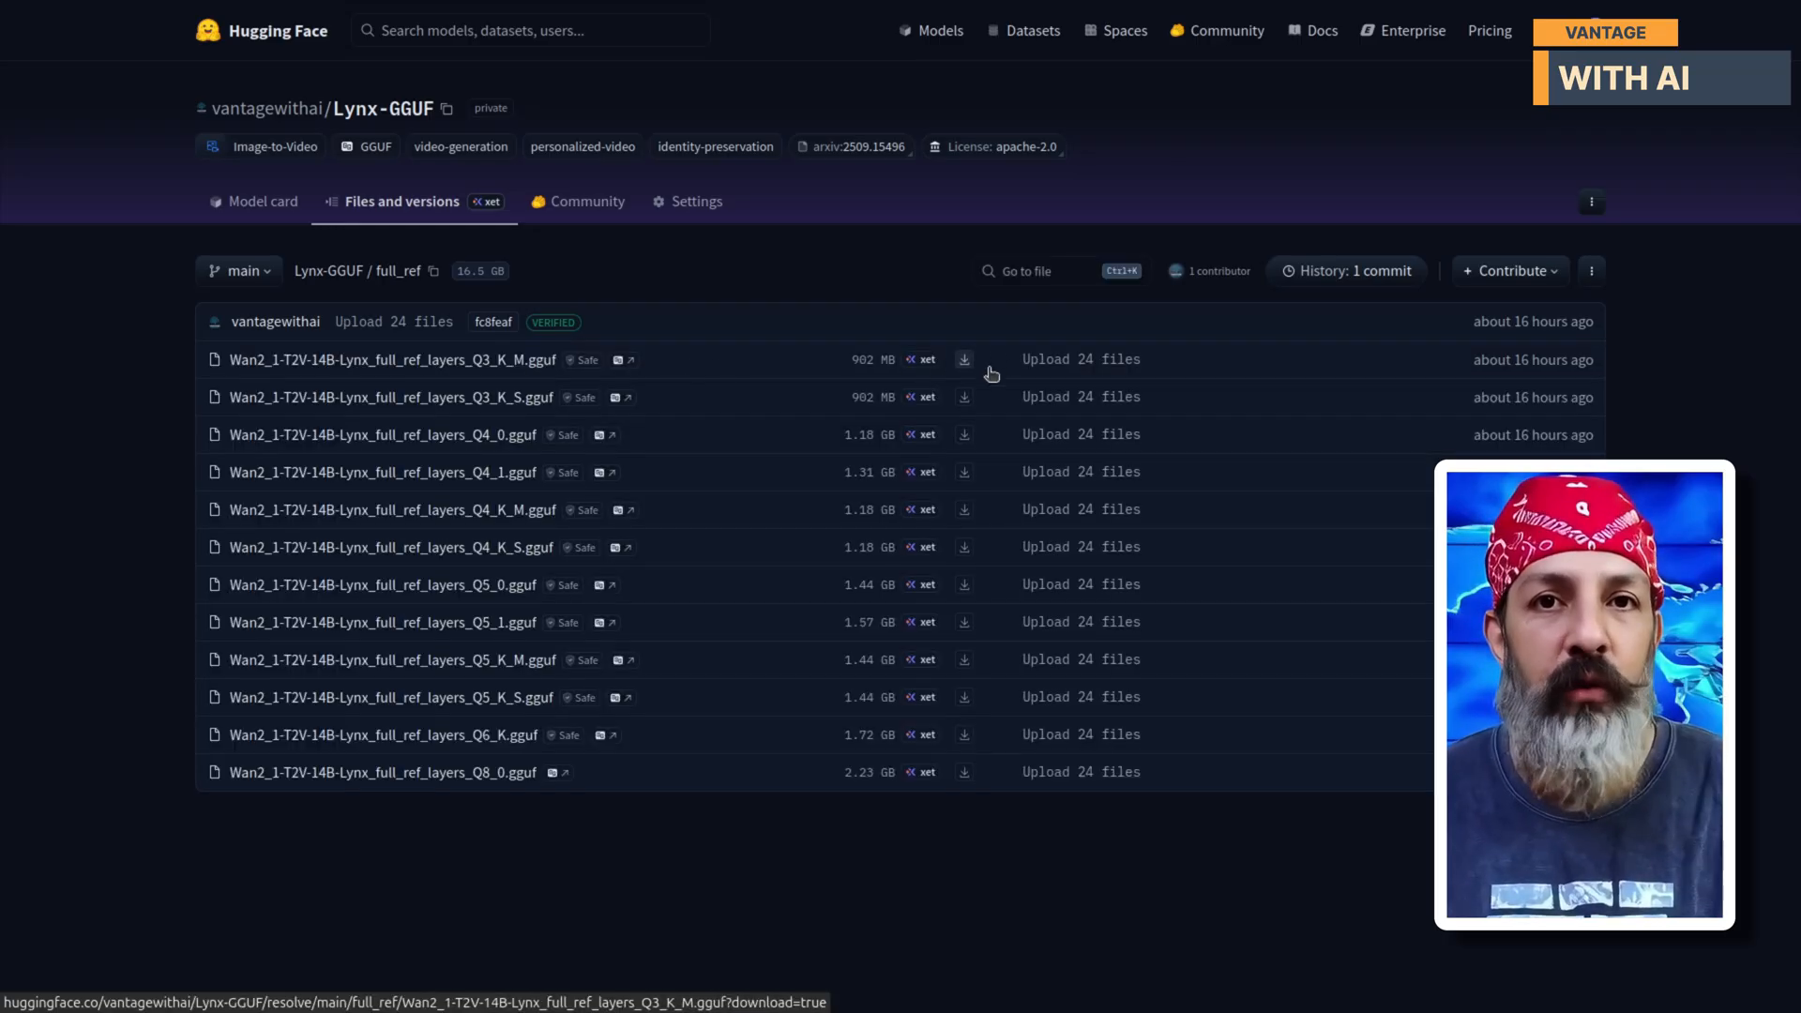
mouse_move(934, 529)
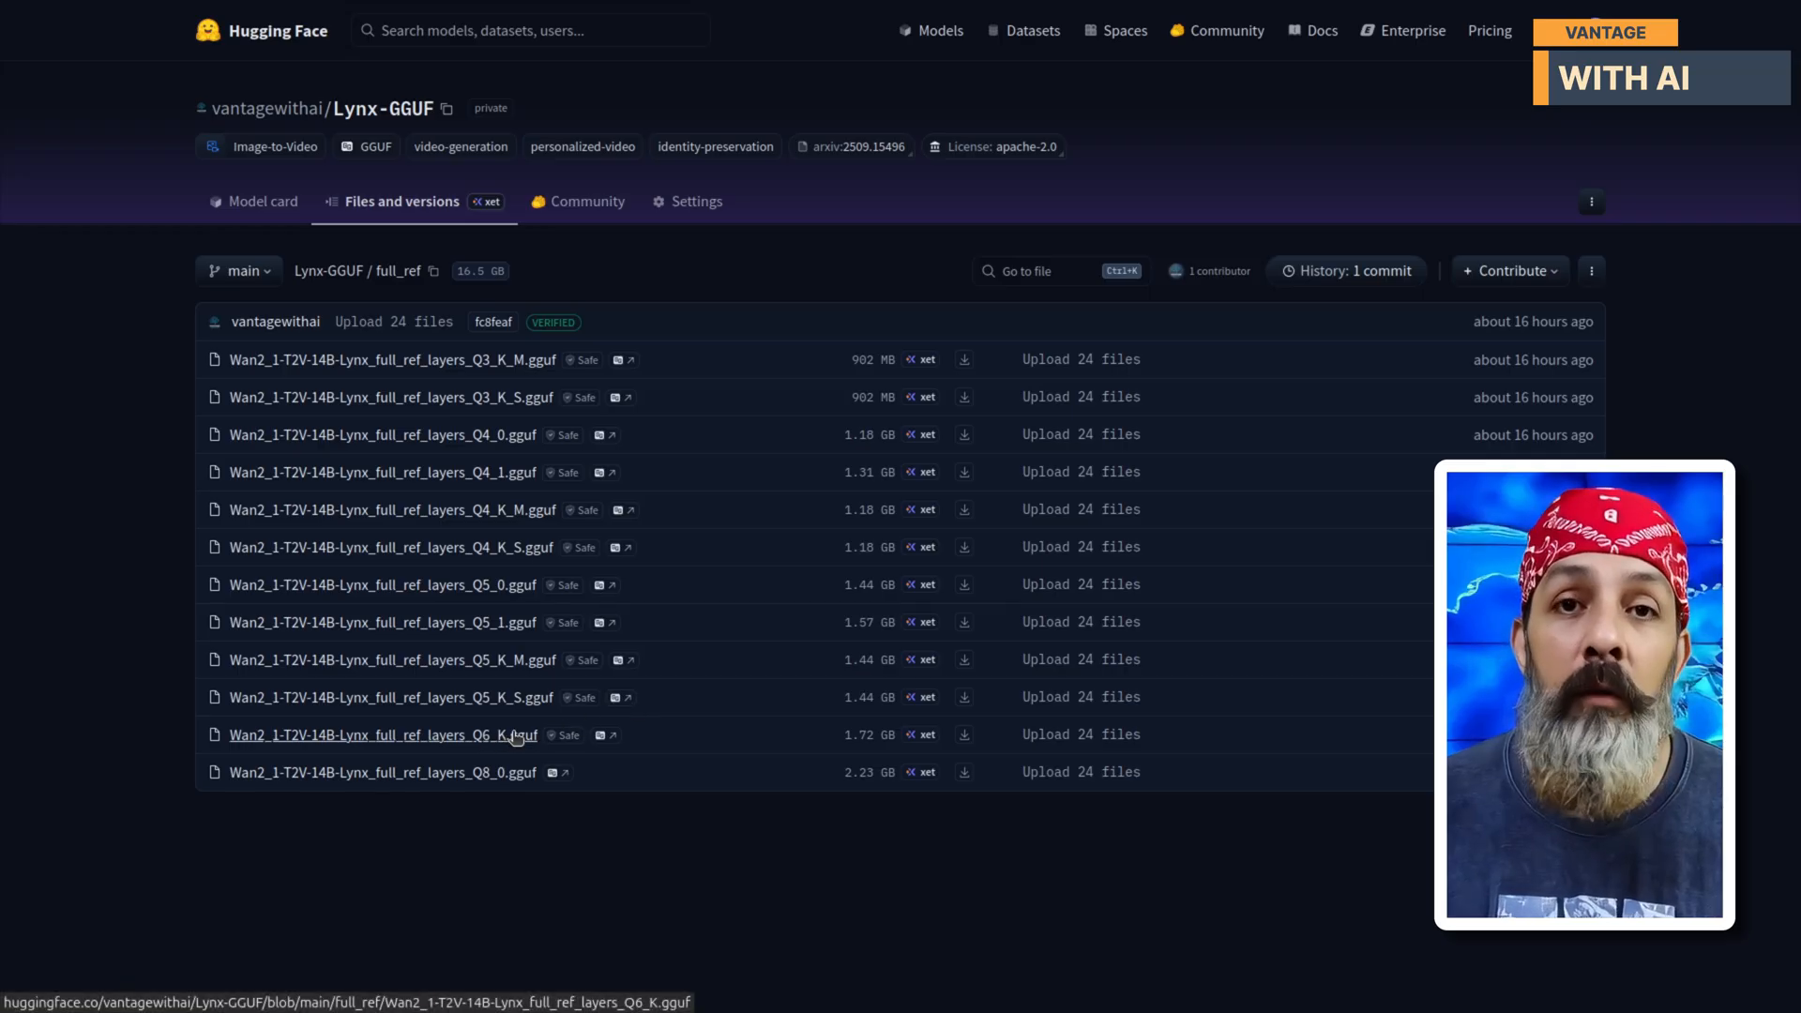
mouse_move(706, 754)
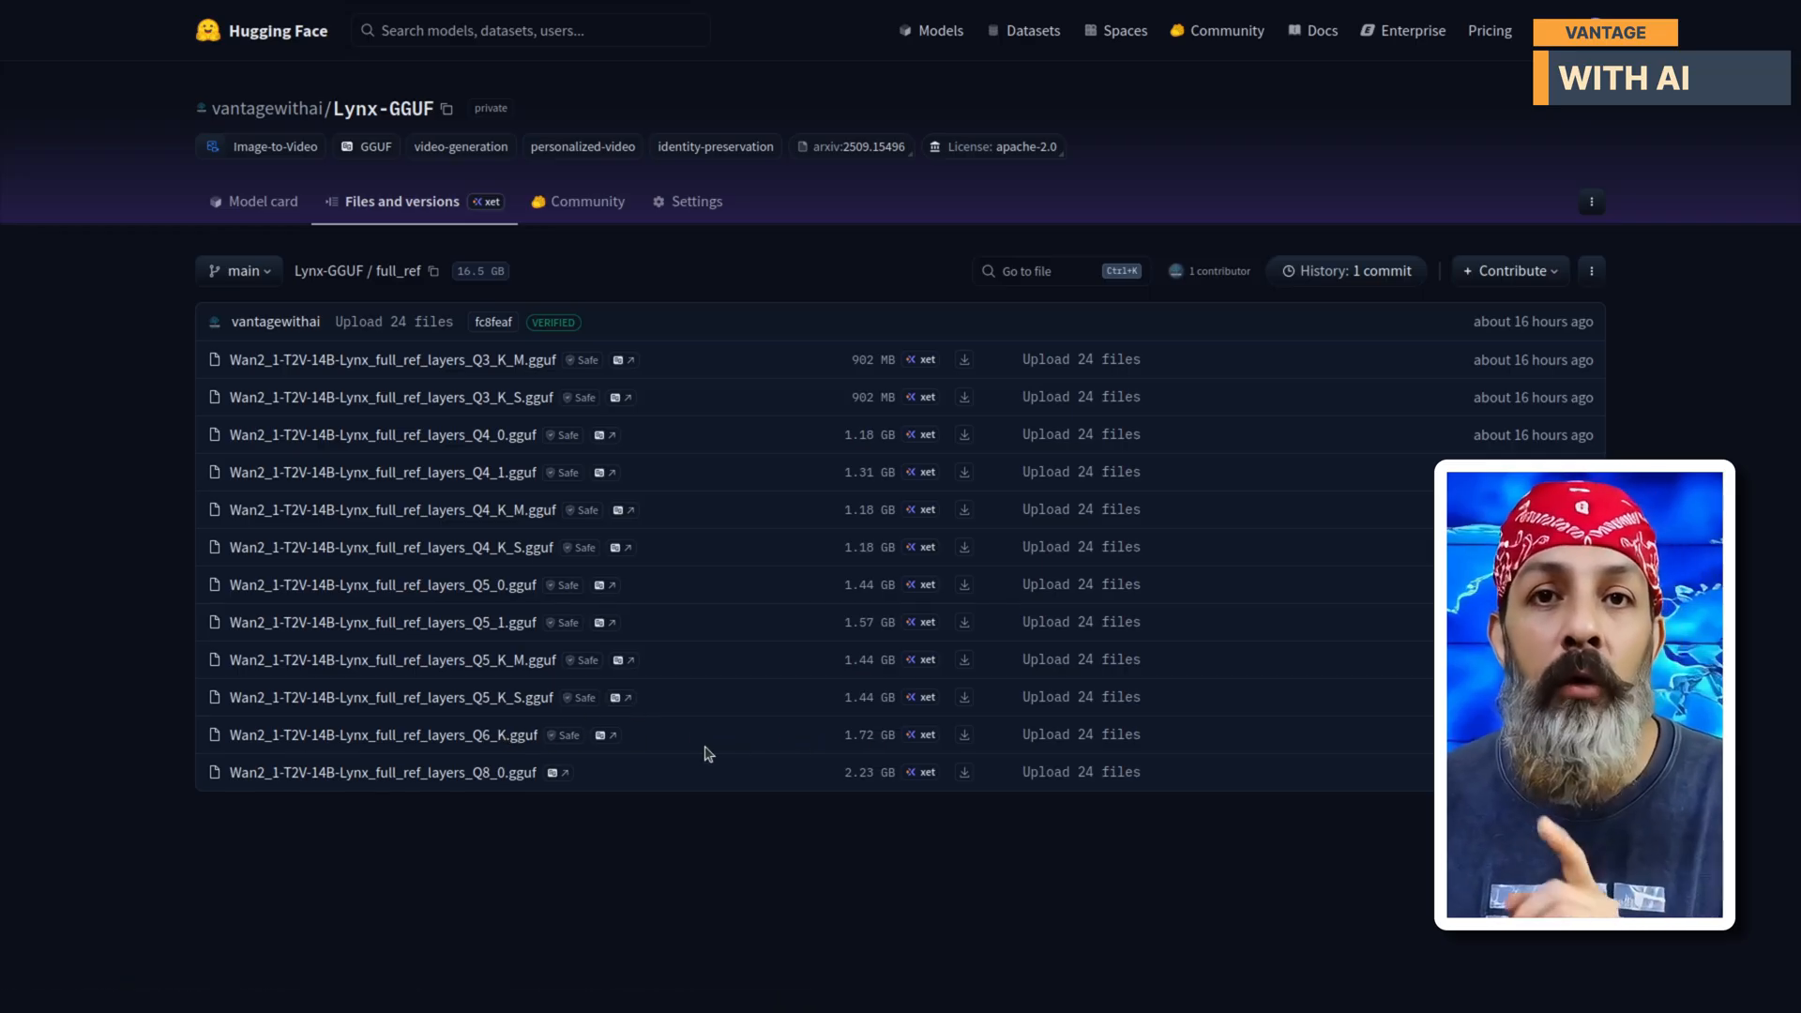
click(329, 270)
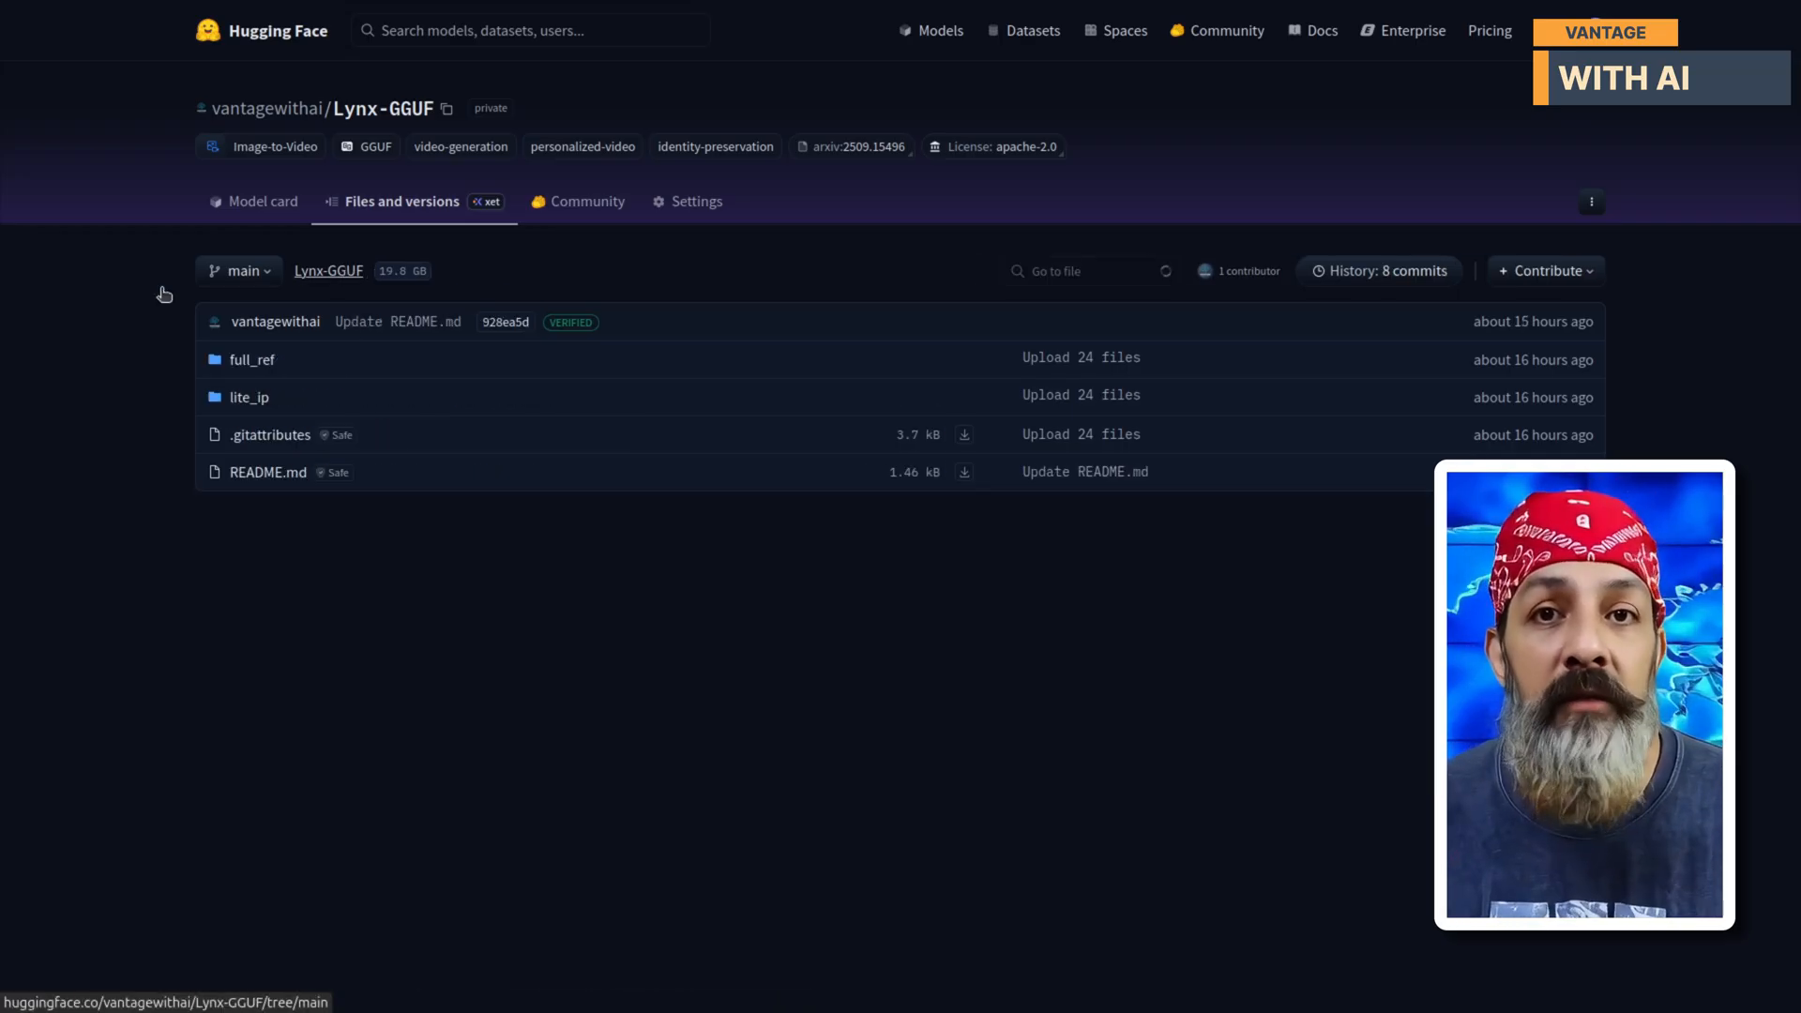
Switch to the ComfyUI tab showing the Vantage_Wan_Lynx_T2V_14B workflow's Load Models group.
click(249, 395)
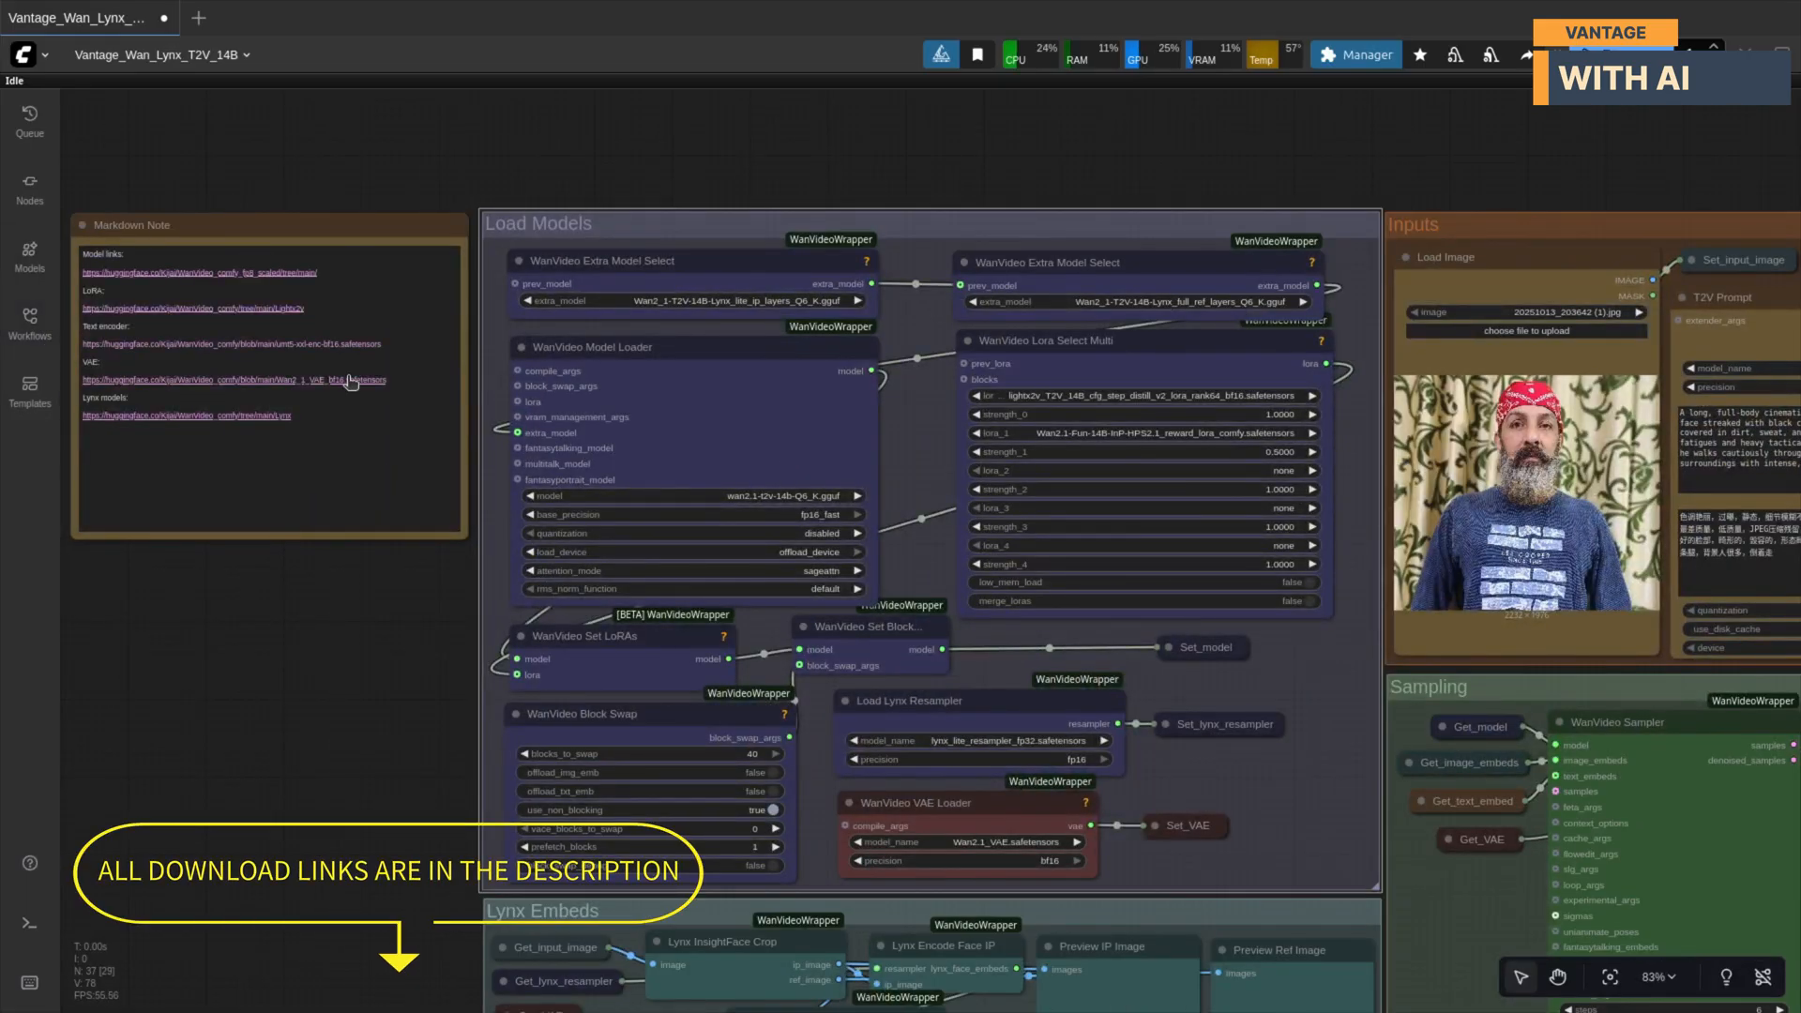
mouse_move(180, 428)
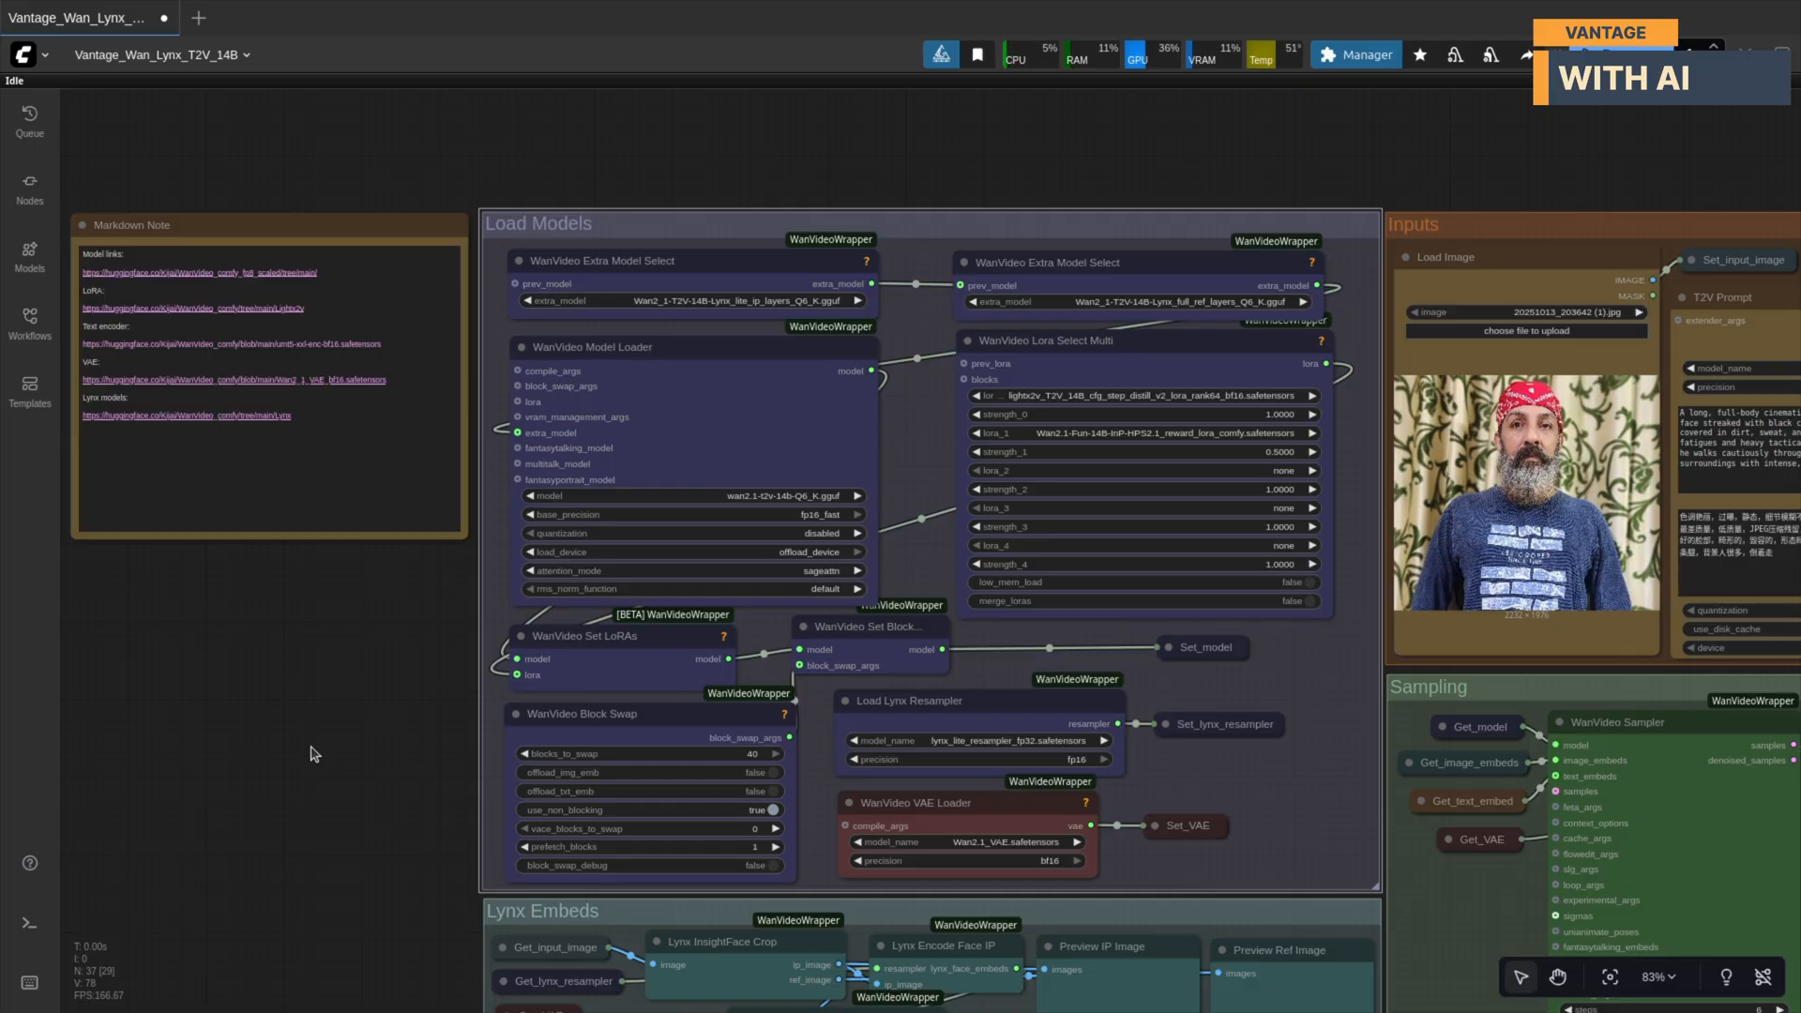
mouse_move(1011, 249)
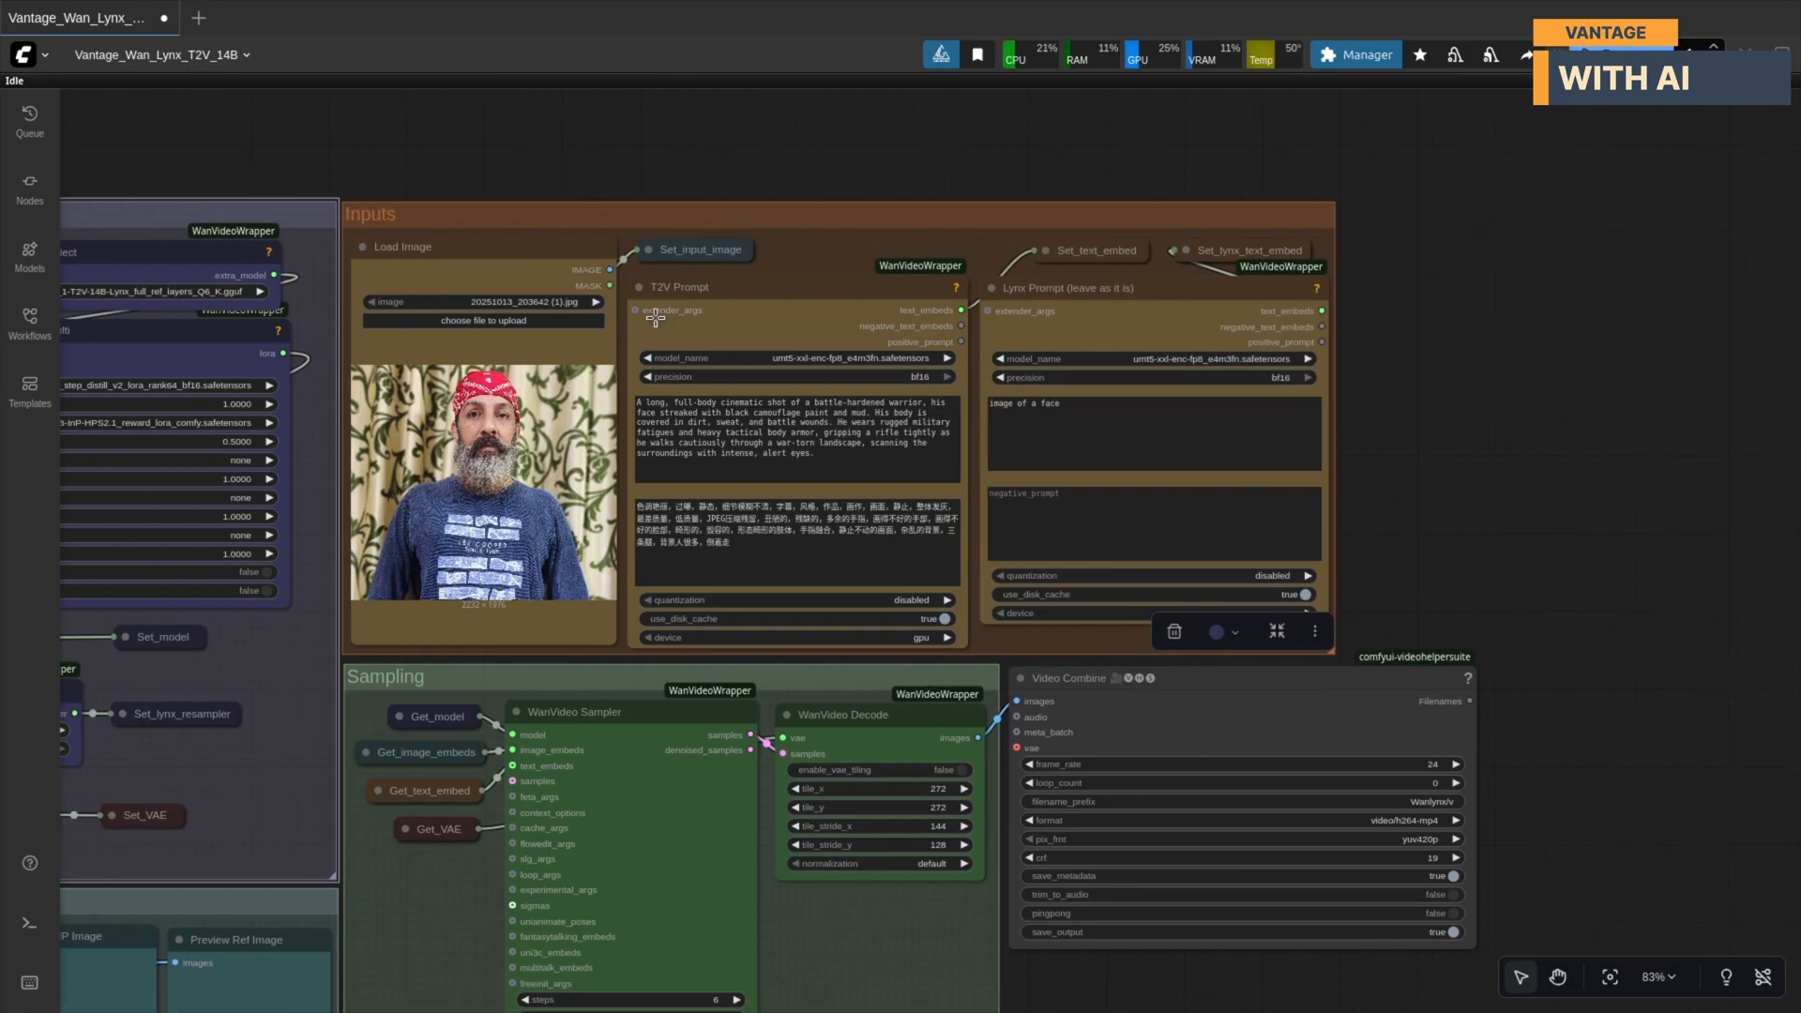
mouse_move(820, 444)
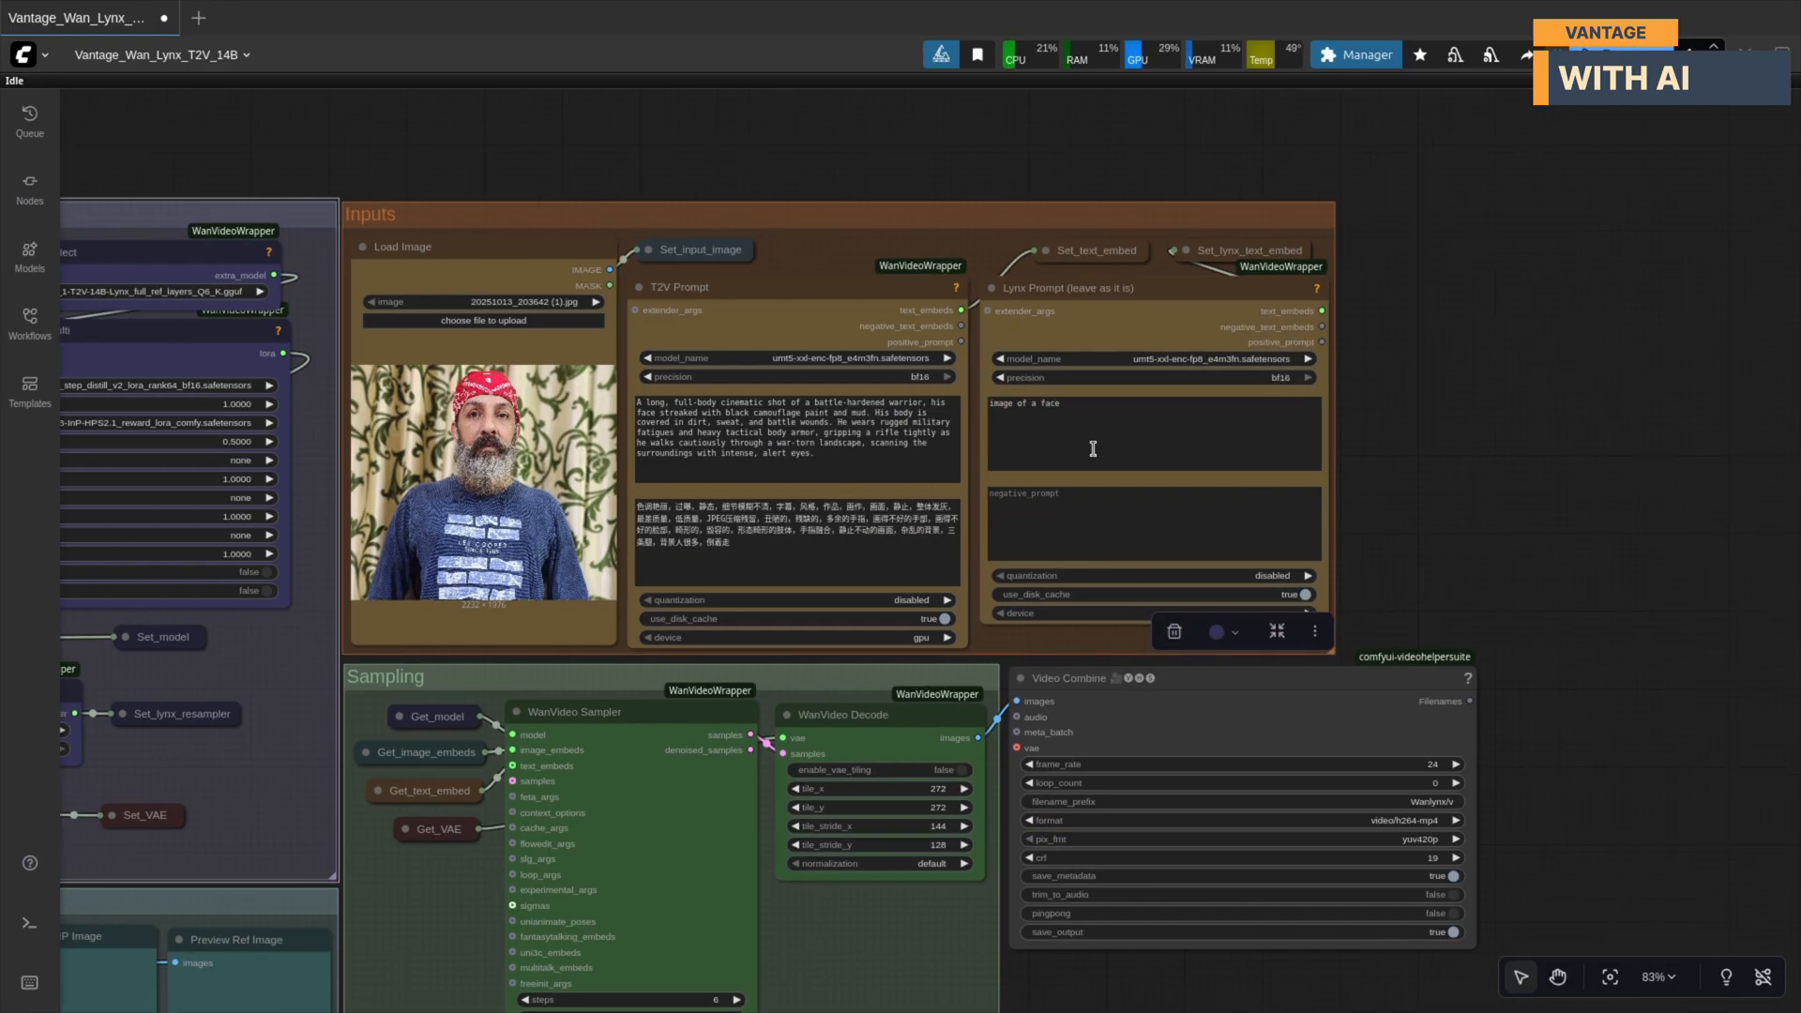
mouse_move(1462, 597)
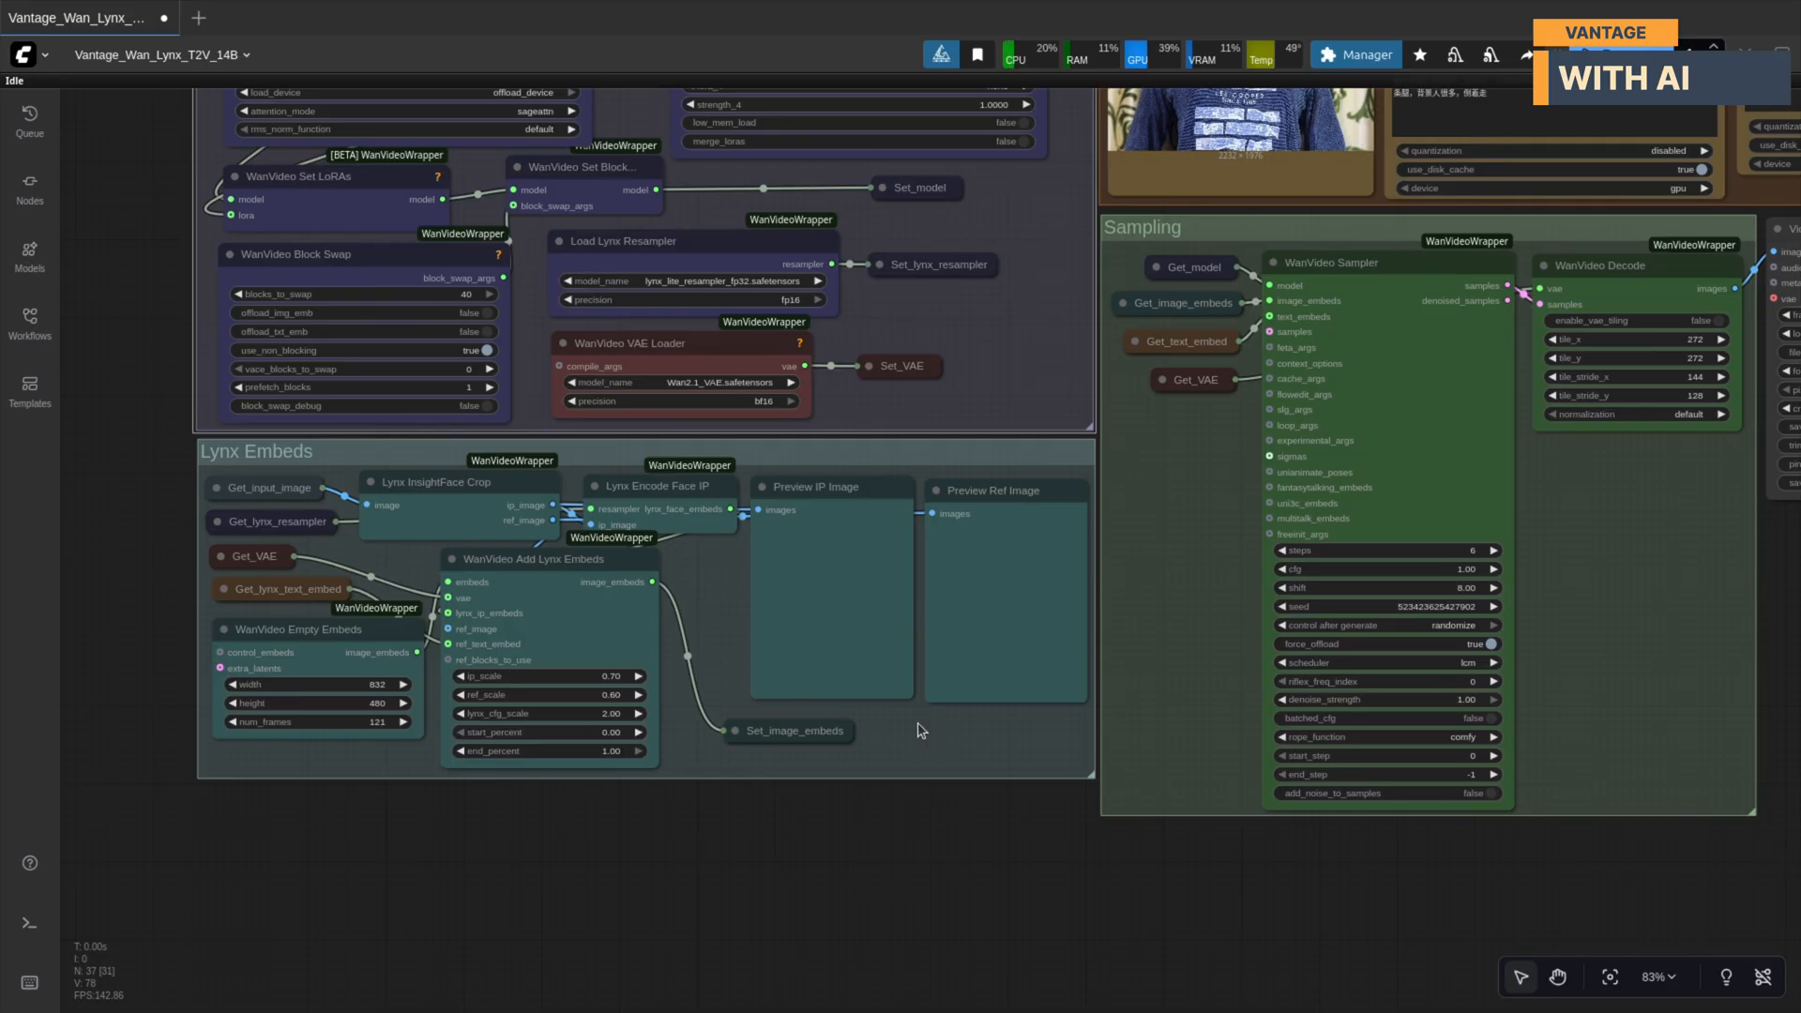
mouse_move(780, 757)
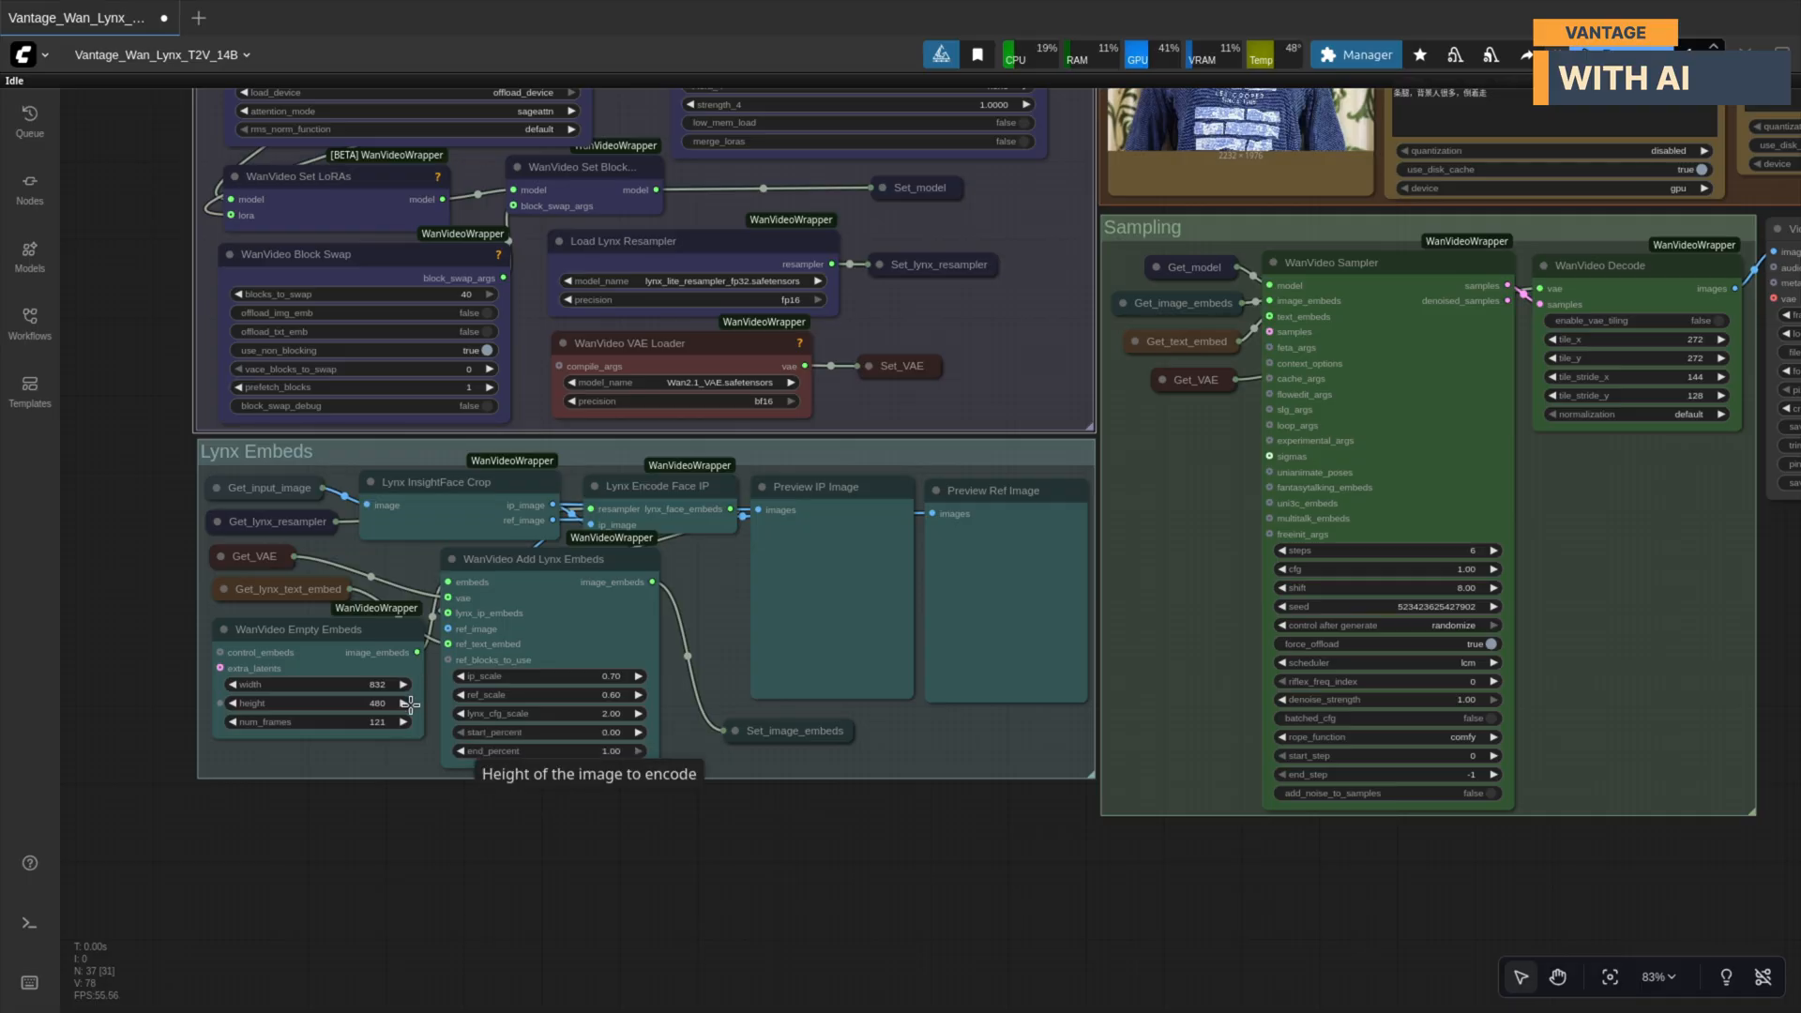
mouse_move(410, 722)
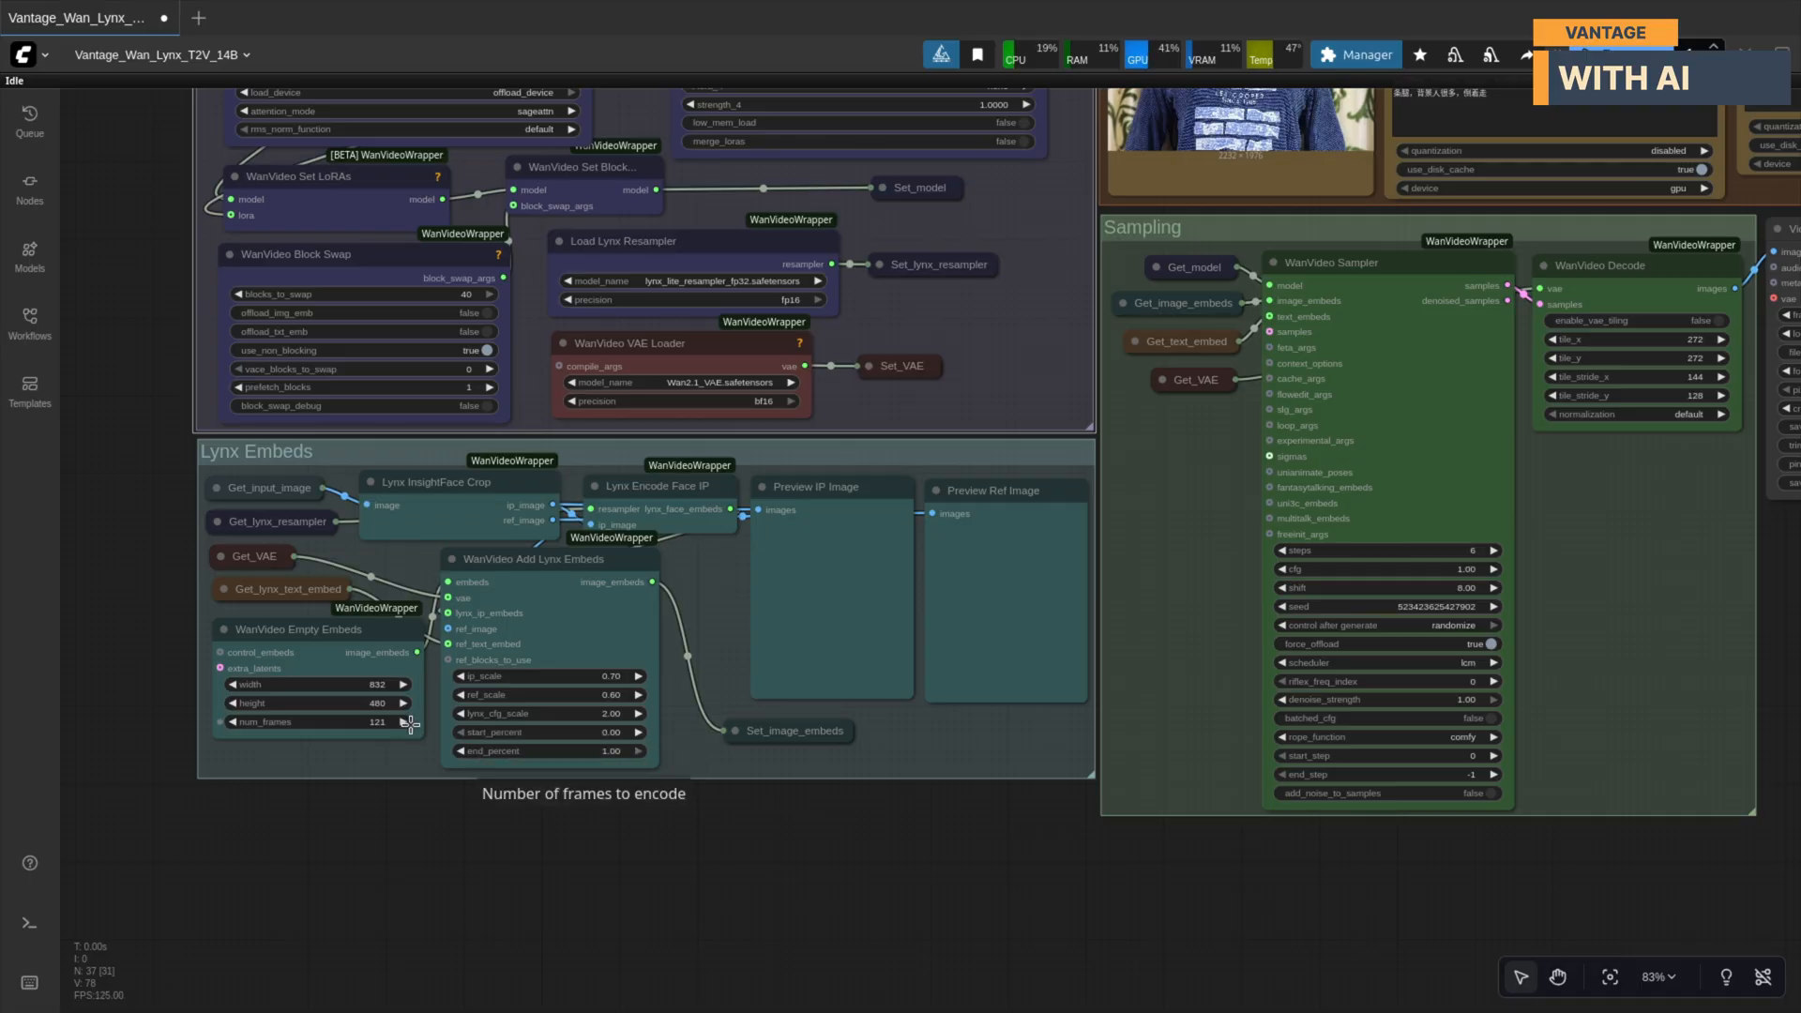
mouse_move(1248, 894)
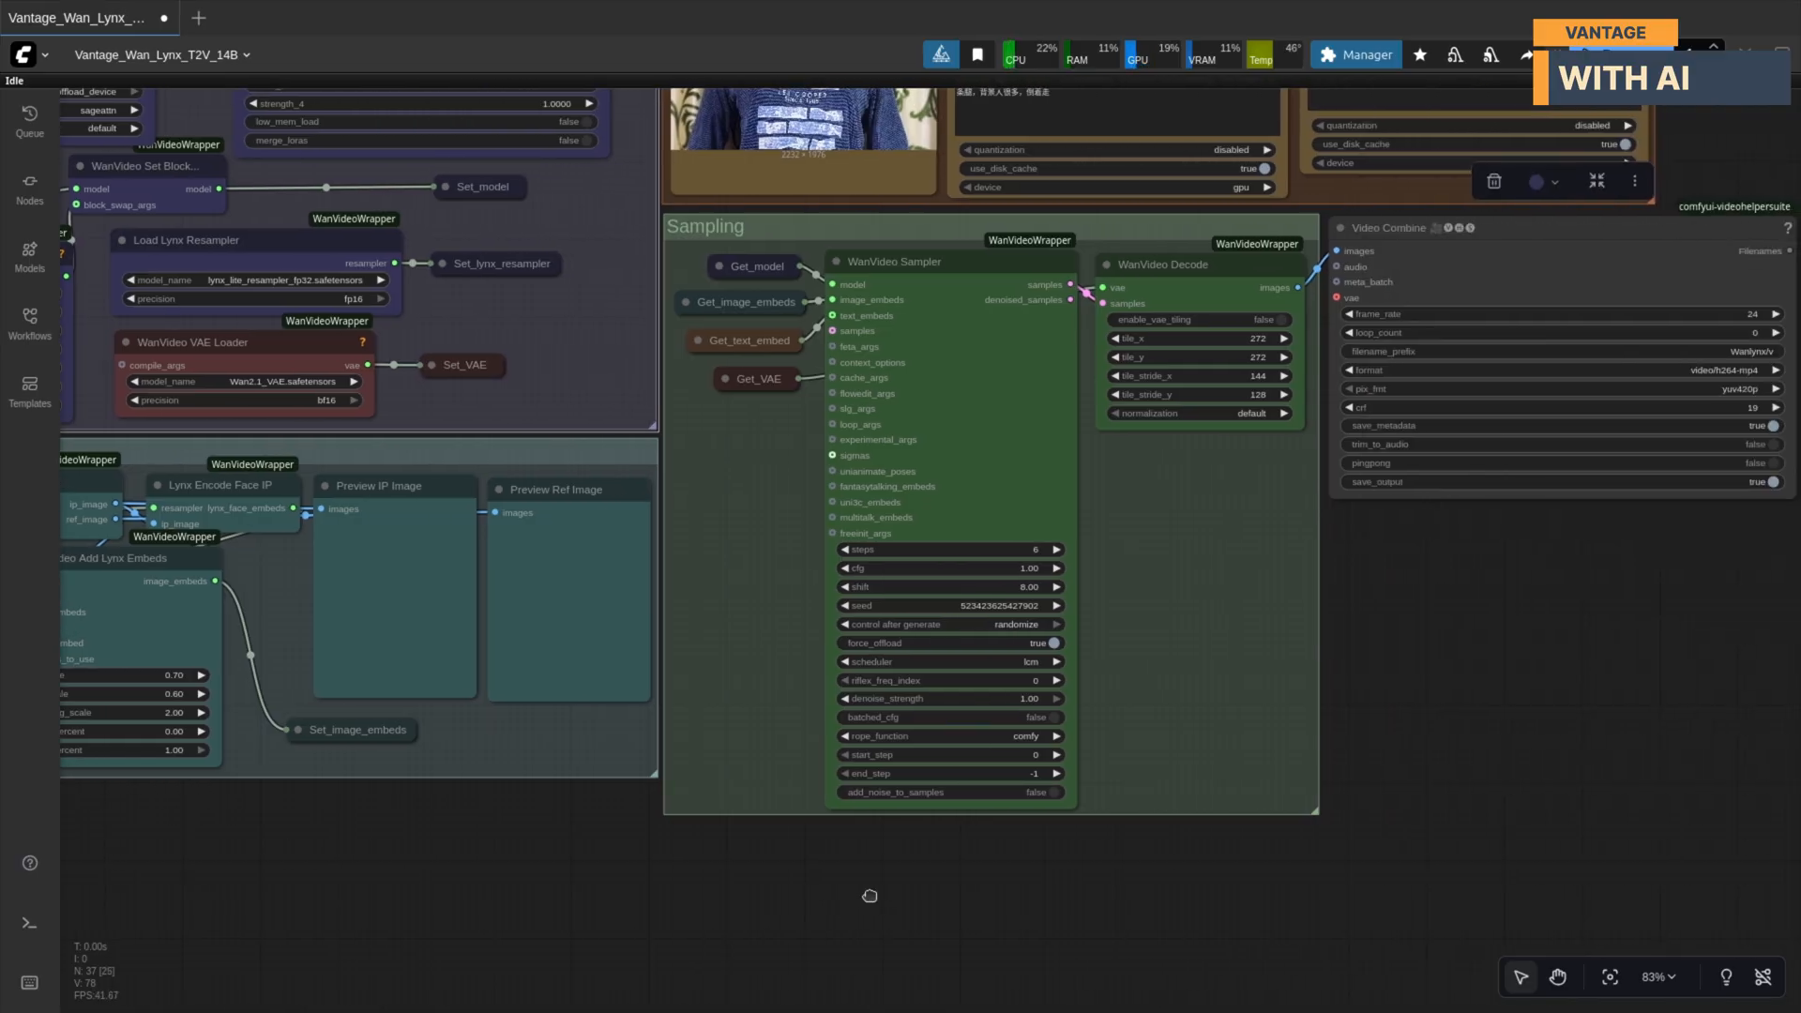
mouse_move(1072, 605)
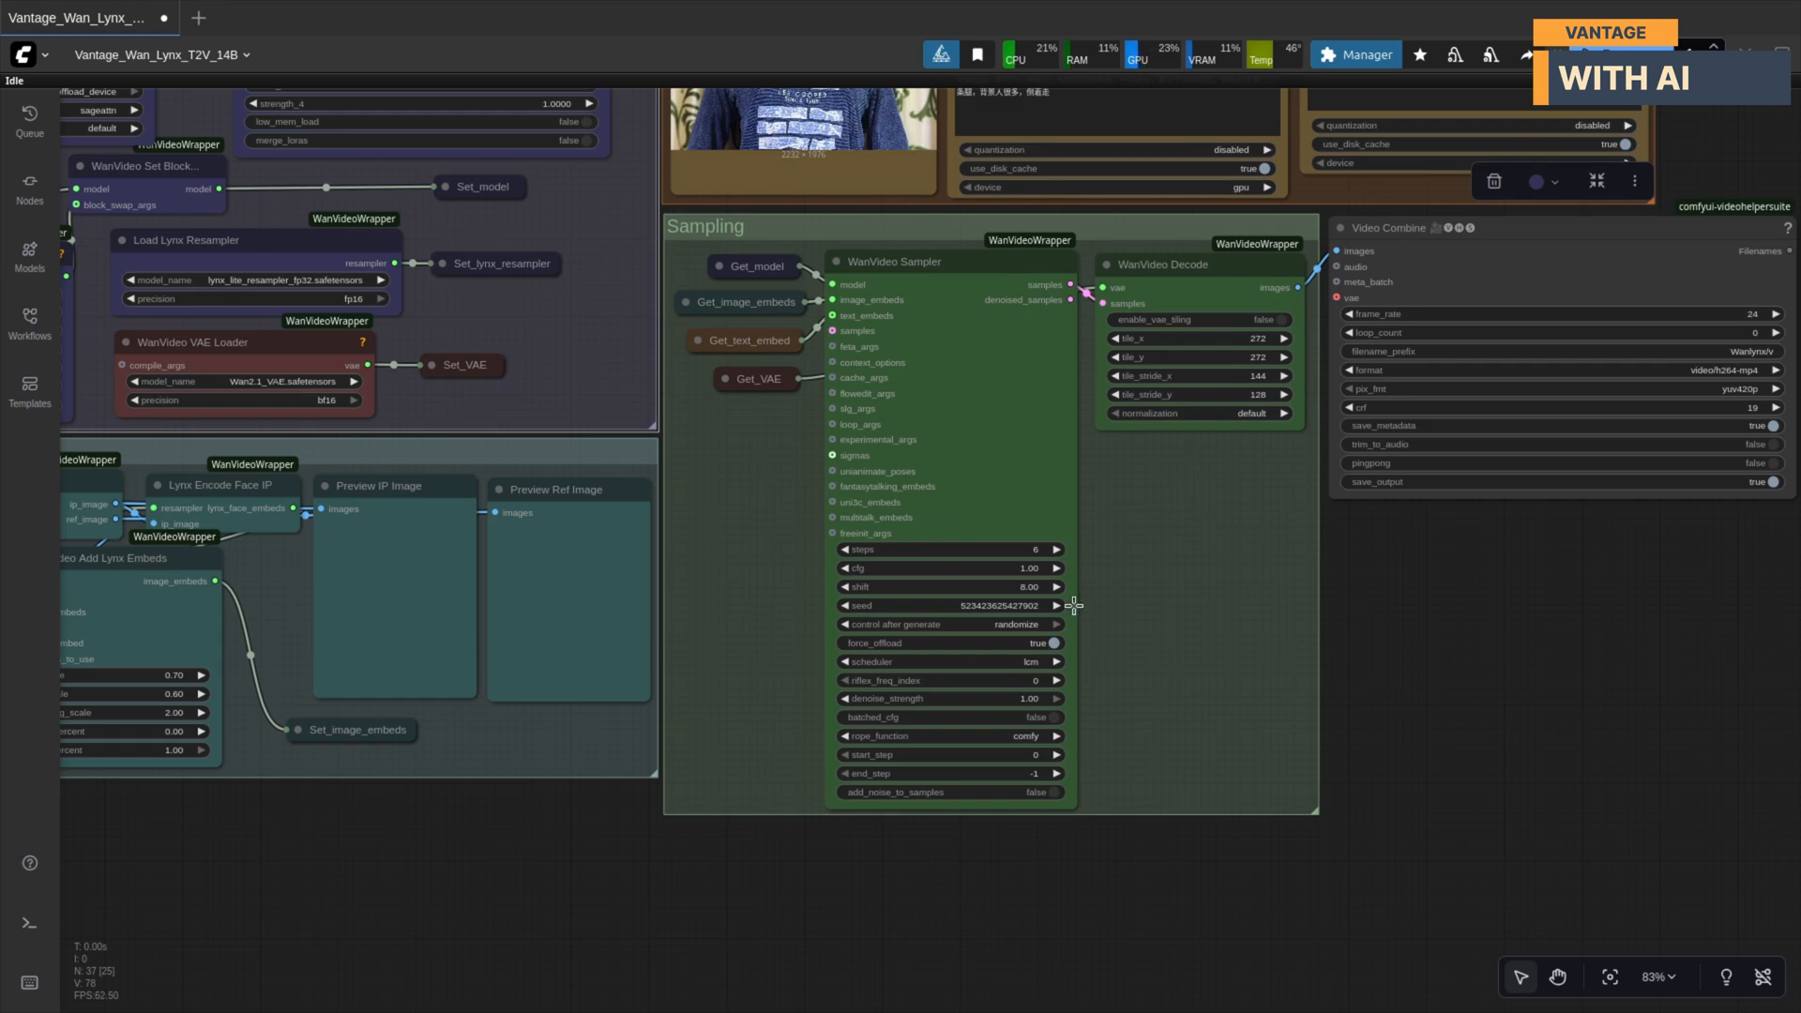